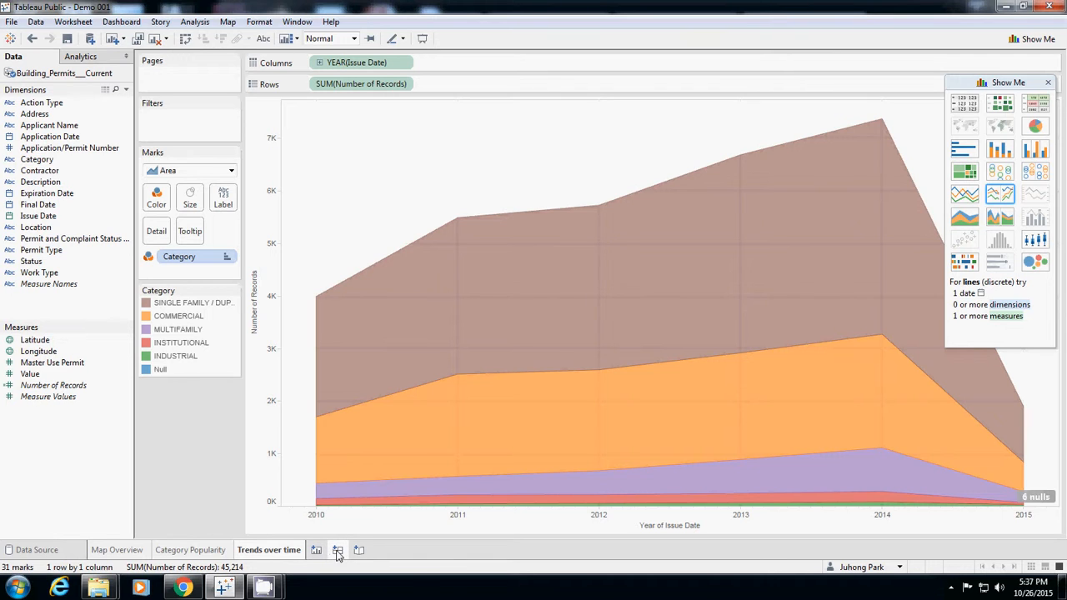
pyautogui.moveTo(338, 557)
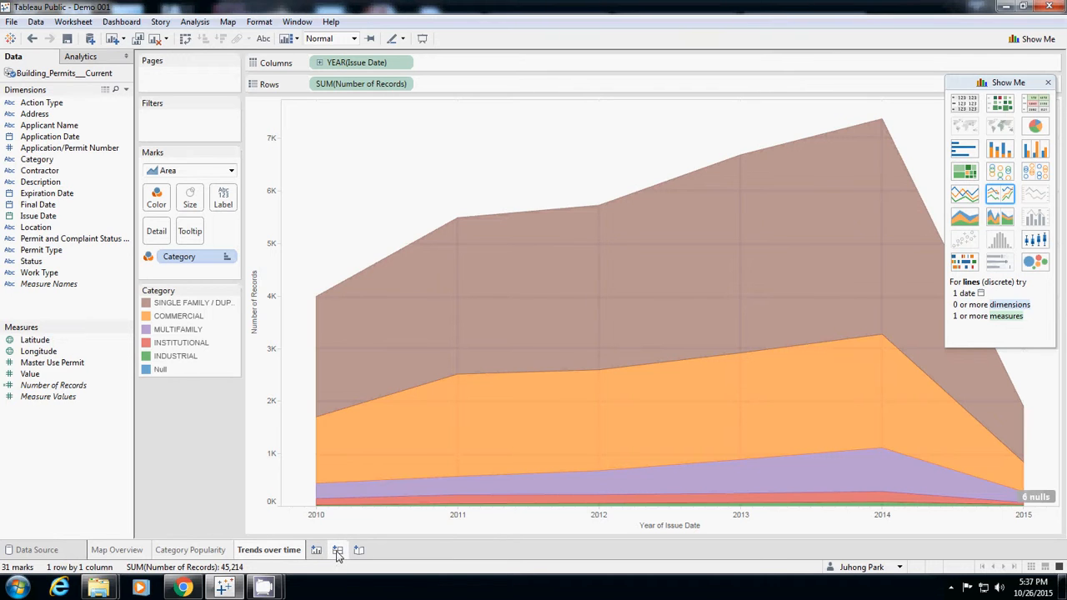
# Create Dashboard 1 as a new blank dashboard
pyautogui.click(337, 550)
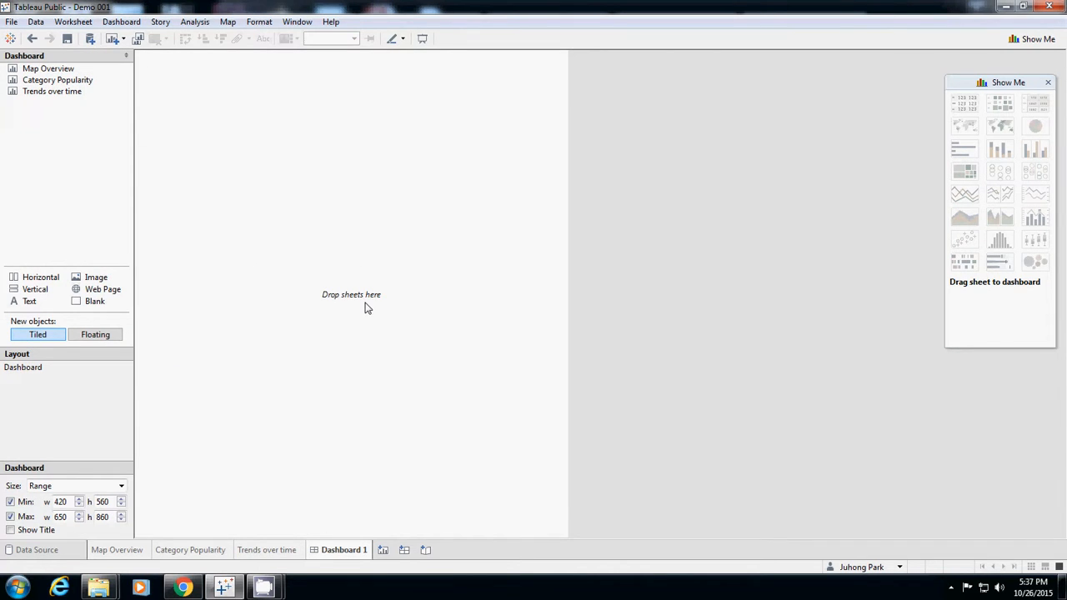
# Place Map Overview on the empty canvas with Category Popularity stacked beneath it
pyautogui.click(47, 69)
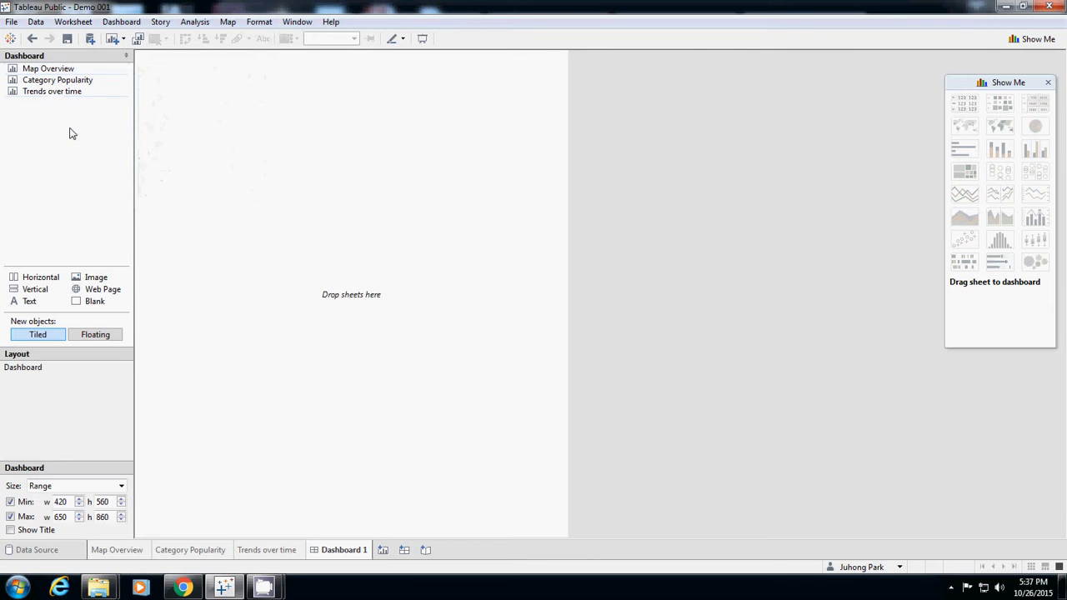
pyautogui.click(48, 69)
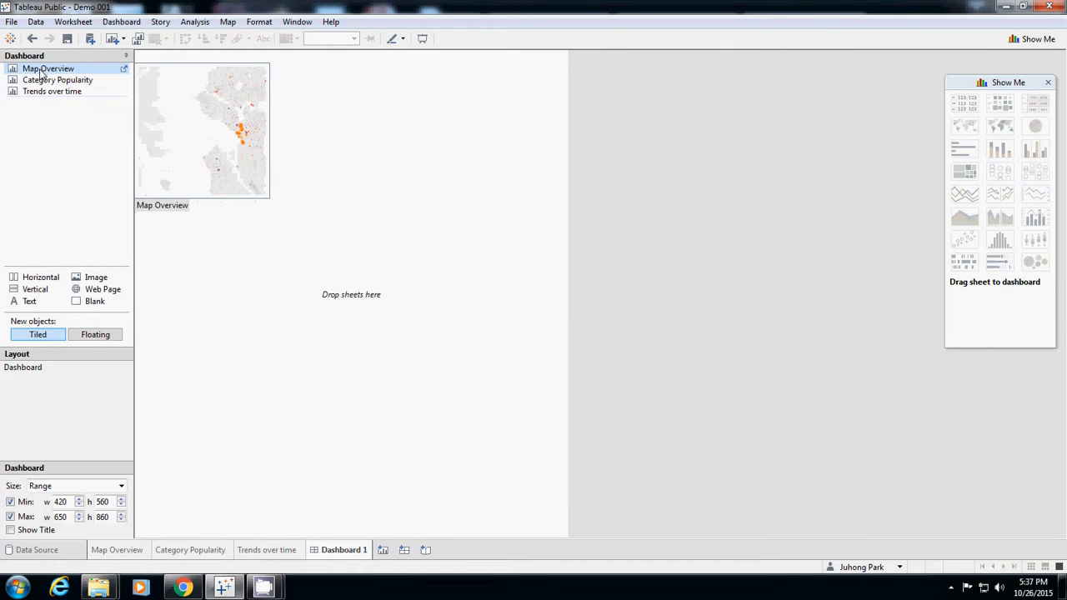
pyautogui.click(48, 69)
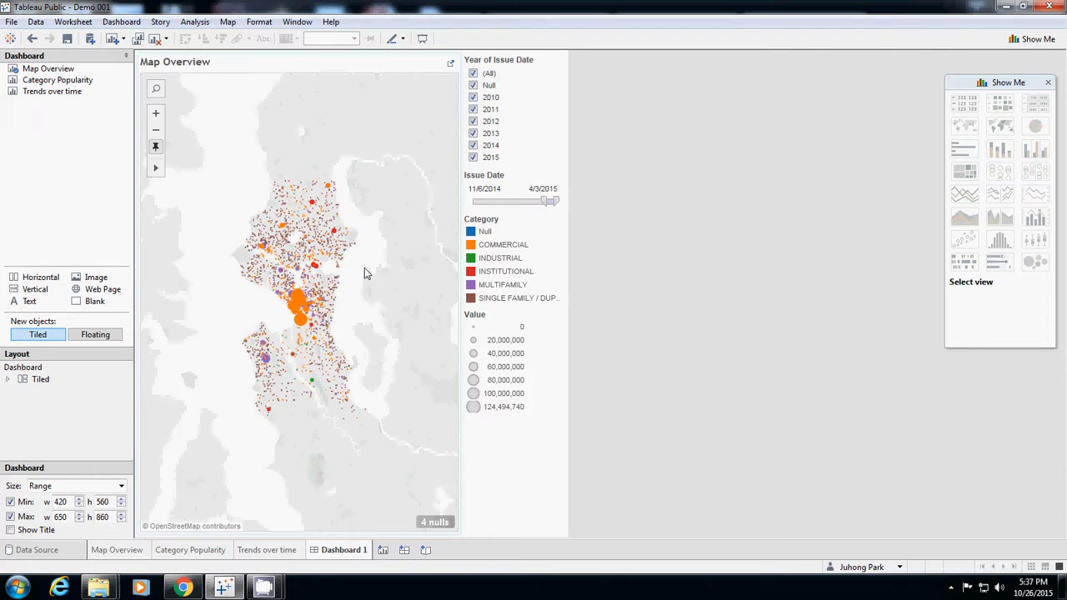
pyautogui.moveTo(51, 91)
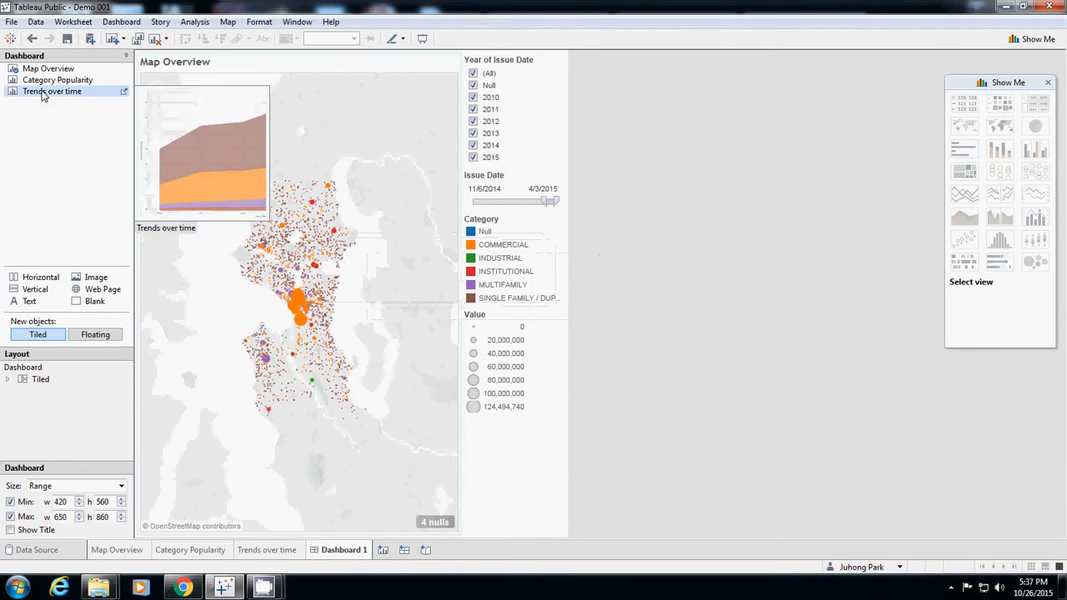
pyautogui.click(58, 79)
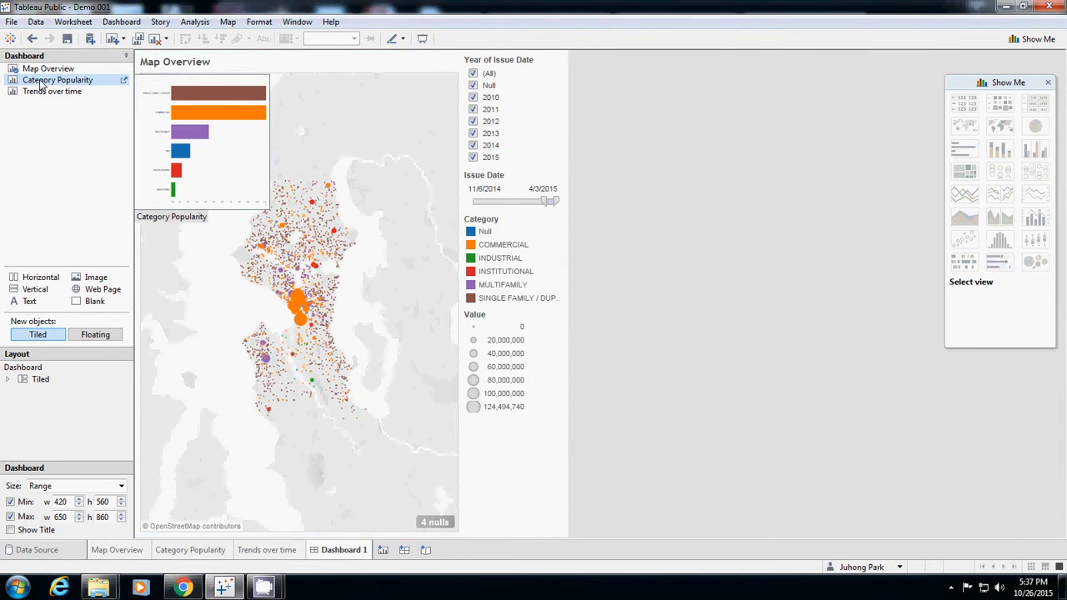
pyautogui.click(58, 79)
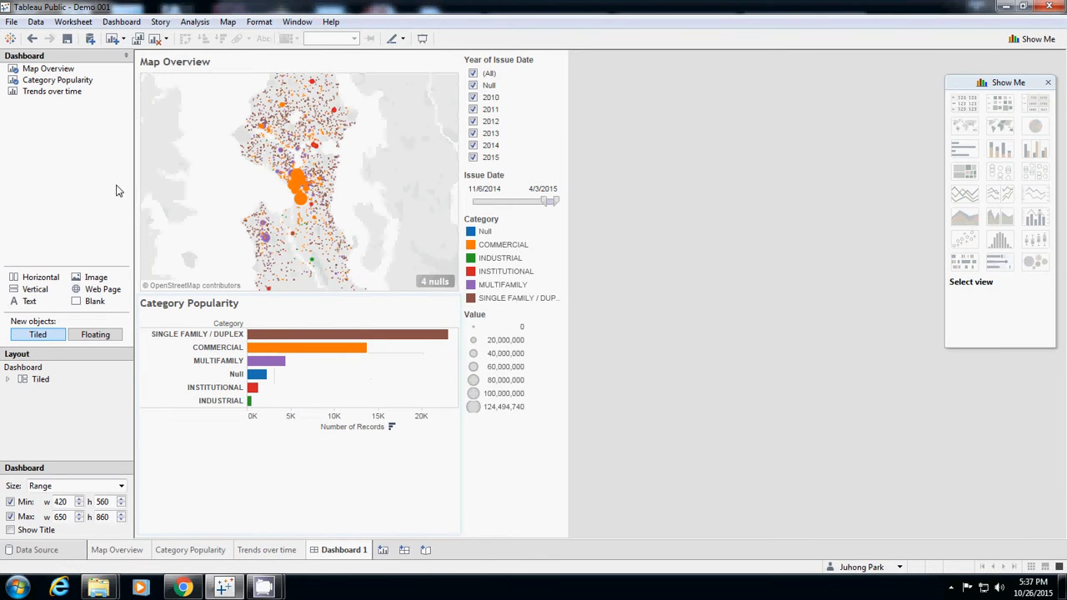
pyautogui.click(53, 91)
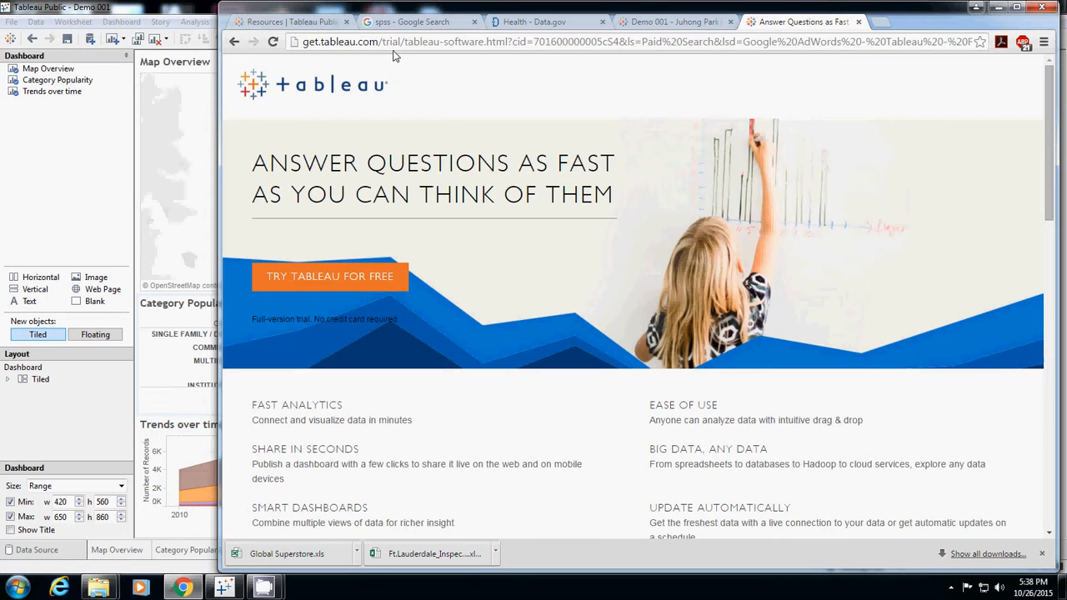
# Search Google for a Seattle map ('weatle') and browse the Images results
pyautogui.write('weatle map')
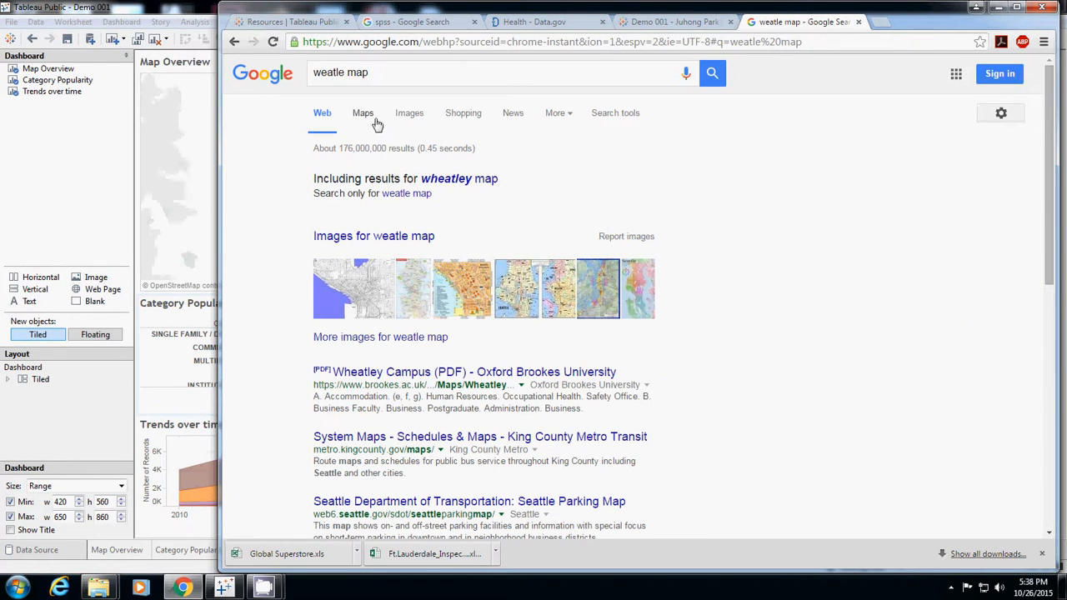
pyautogui.click(363, 113)
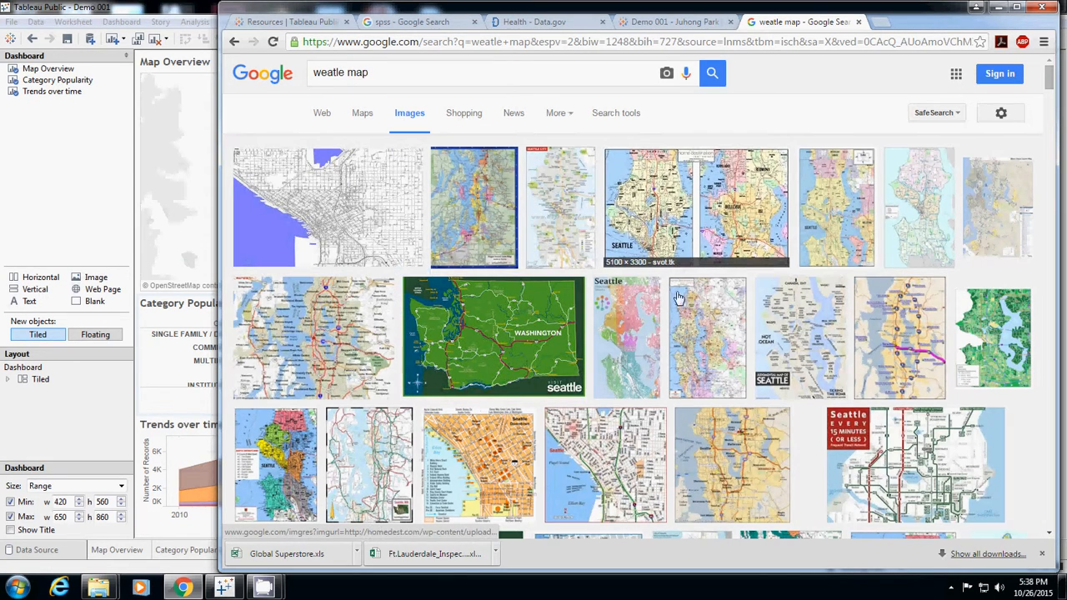
pyautogui.moveTo(723, 484)
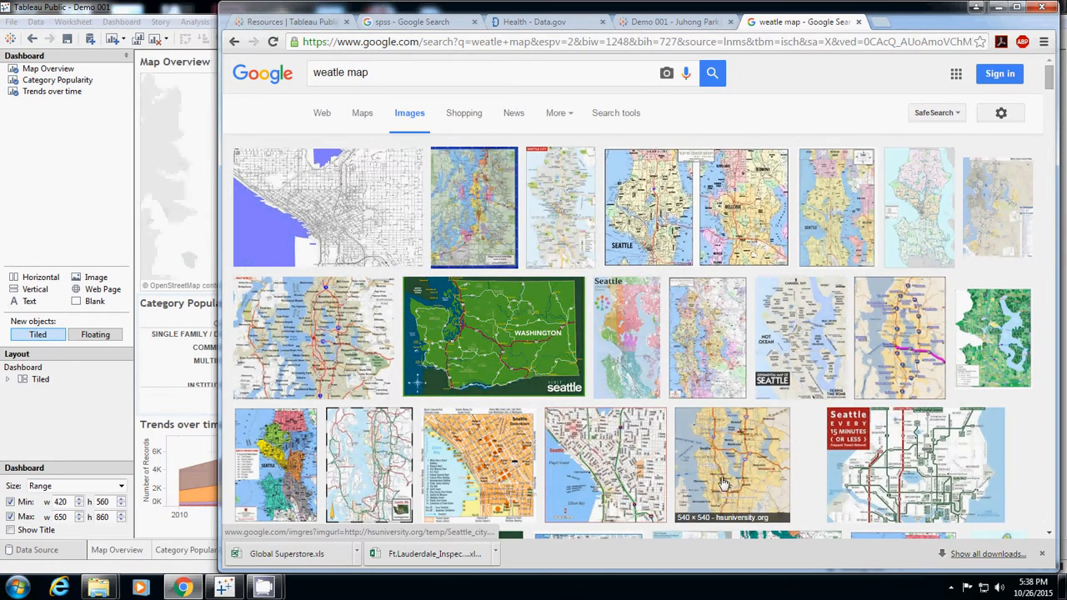
pyautogui.click(732, 464)
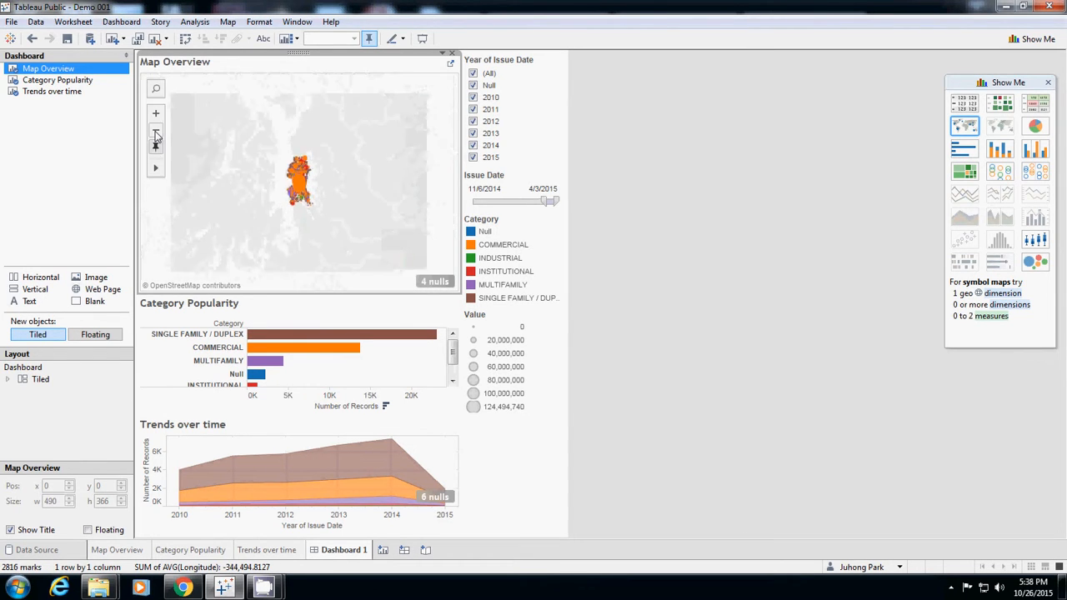
pyautogui.click(155, 144)
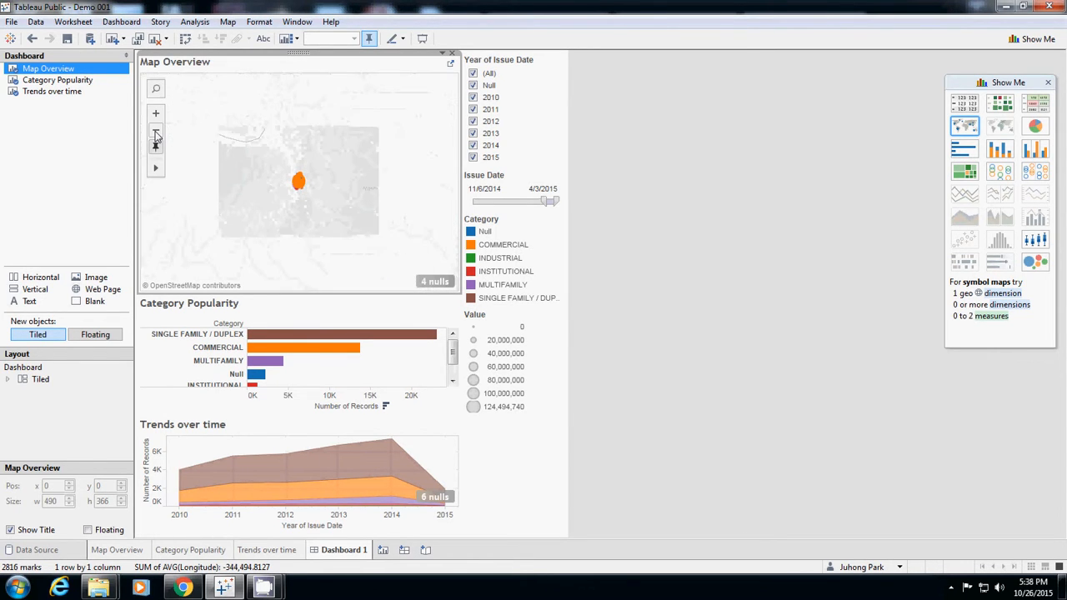
pyautogui.click(156, 113)
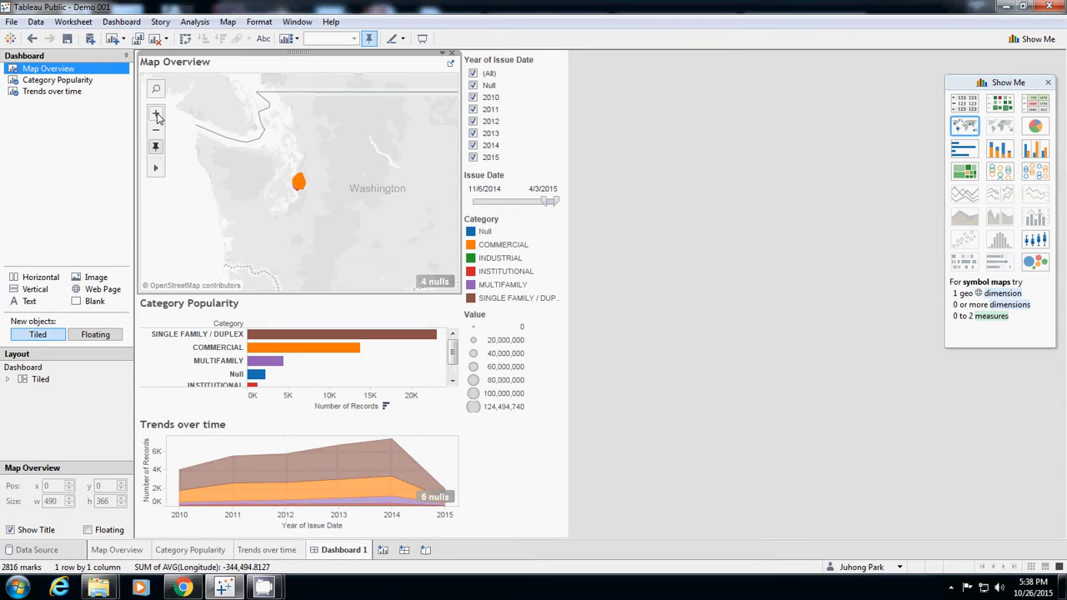
pyautogui.click(156, 115)
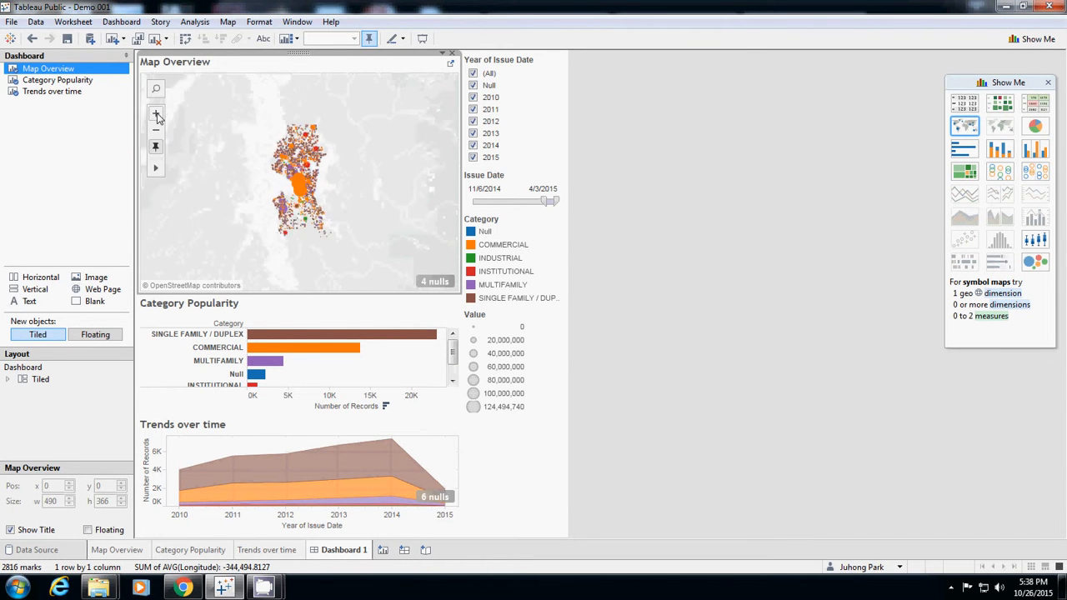
pyautogui.click(156, 115)
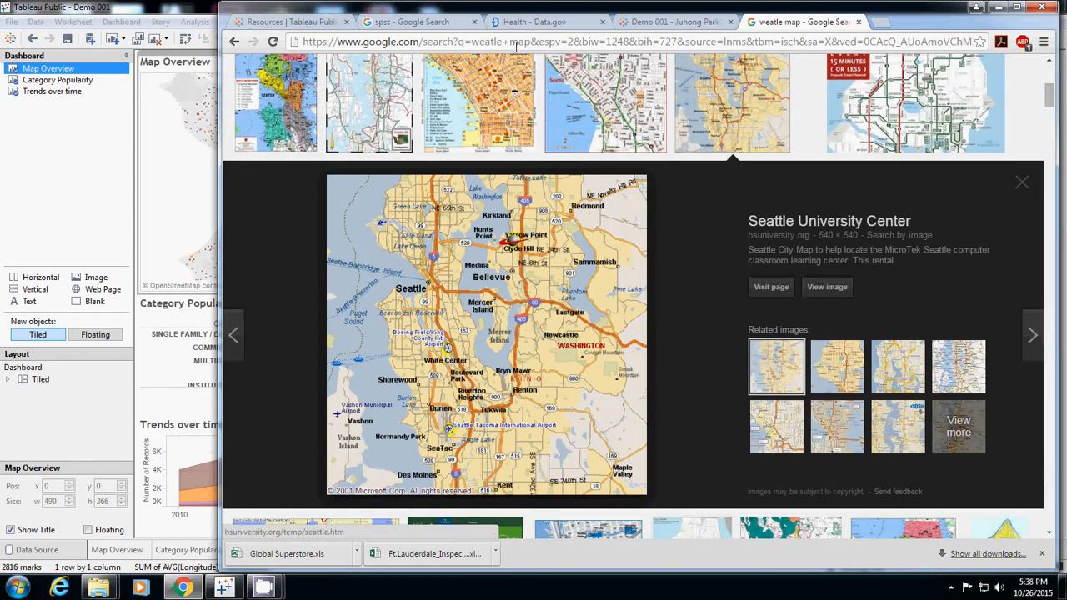
# Close the image preview and retype the Google query as 'seatl'
pyautogui.click(1022, 182)
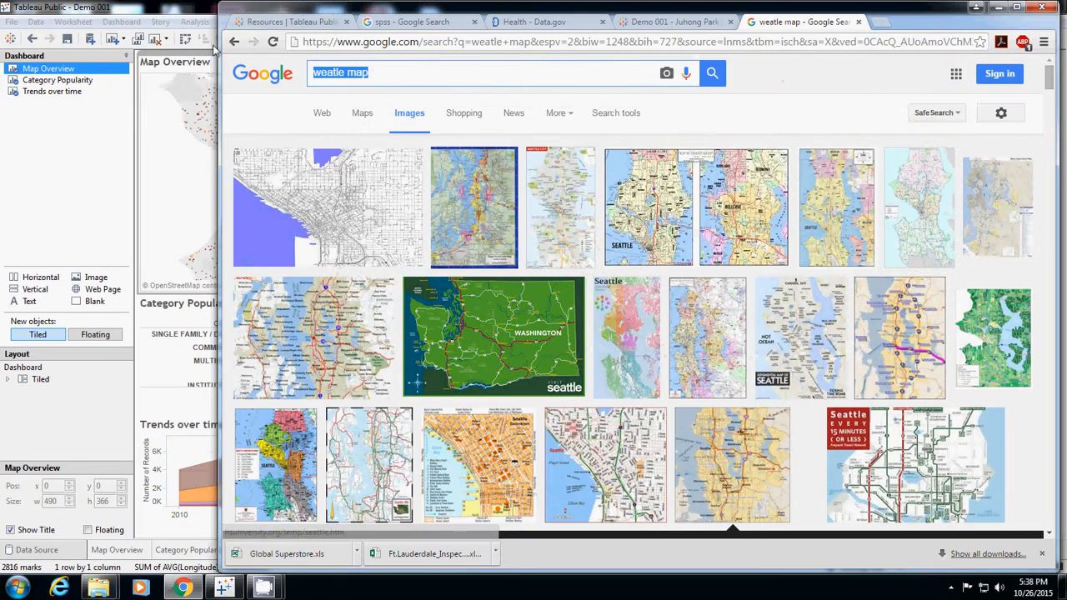
pyautogui.write('seatl')
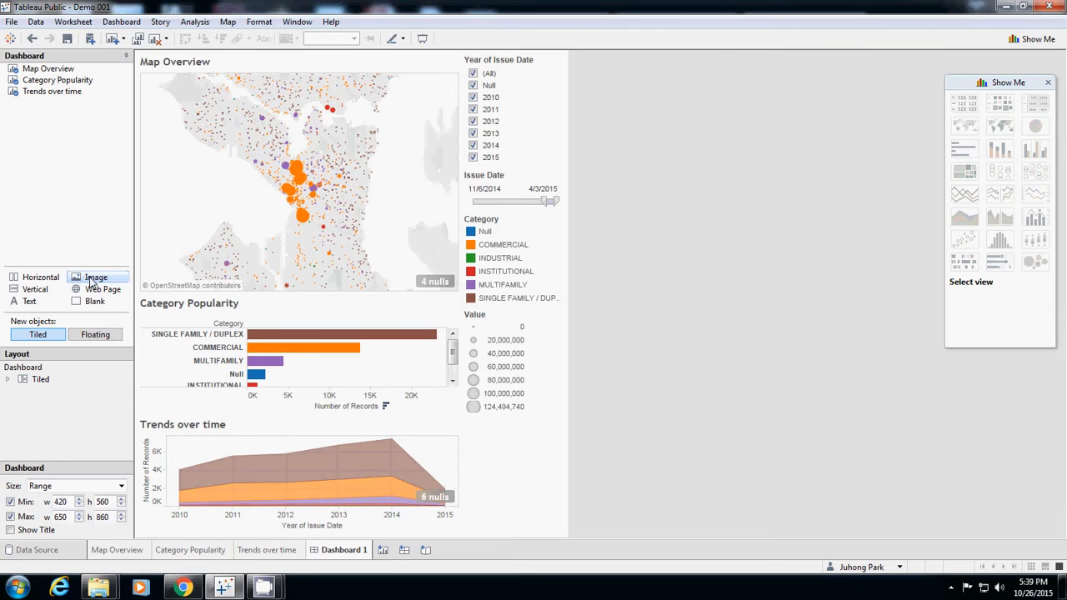
pyautogui.moveTo(94, 277)
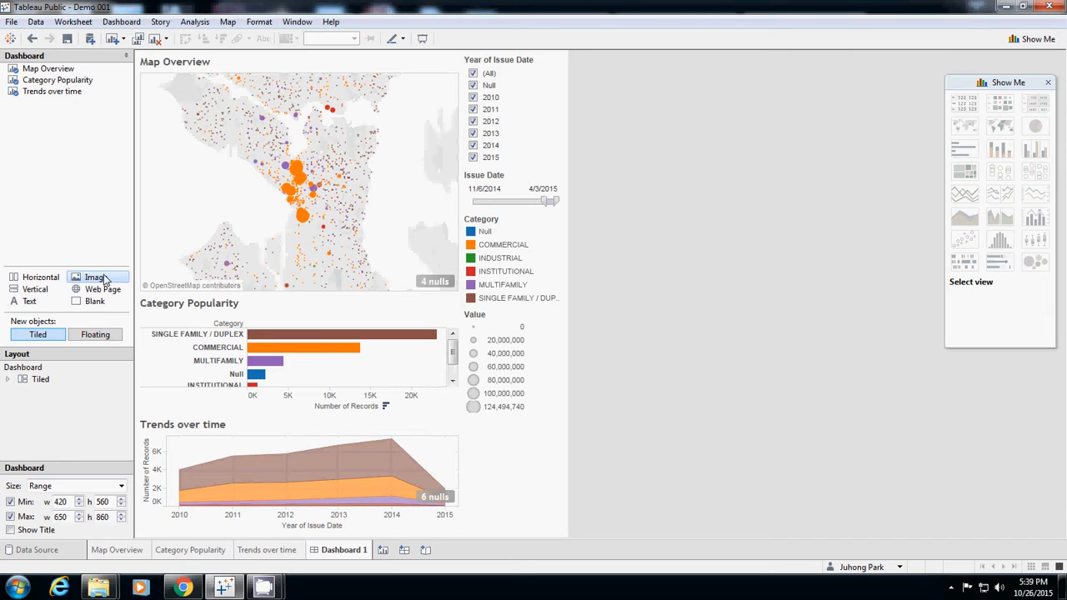
pyautogui.moveTo(104, 278)
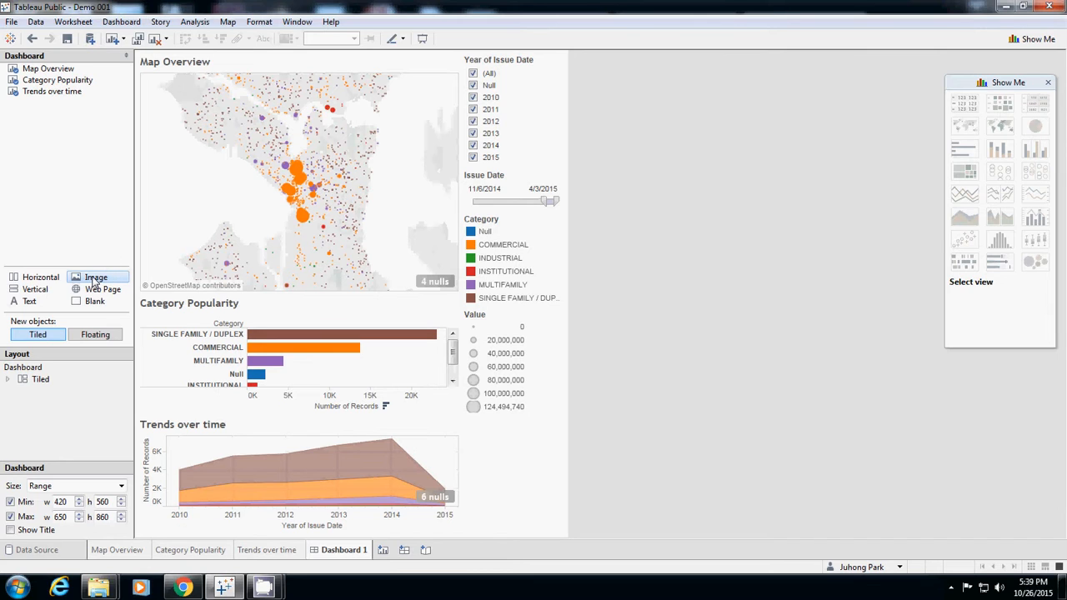
# Insert an Image tile showing Downtown_Seattle_2.JPG next to Map Overview
pyautogui.click(95, 277)
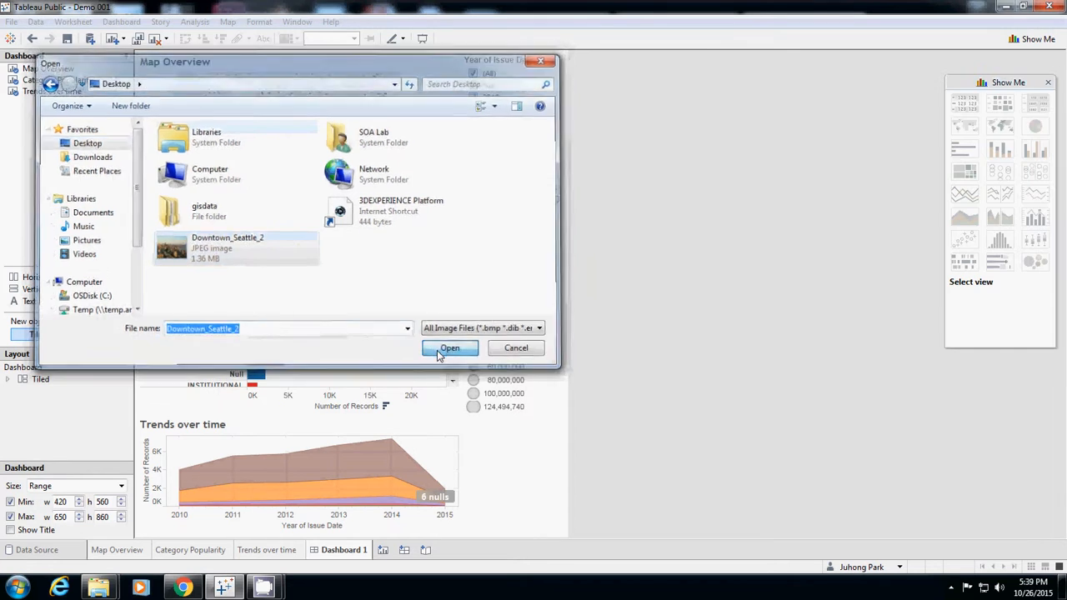
pyautogui.click(450, 348)
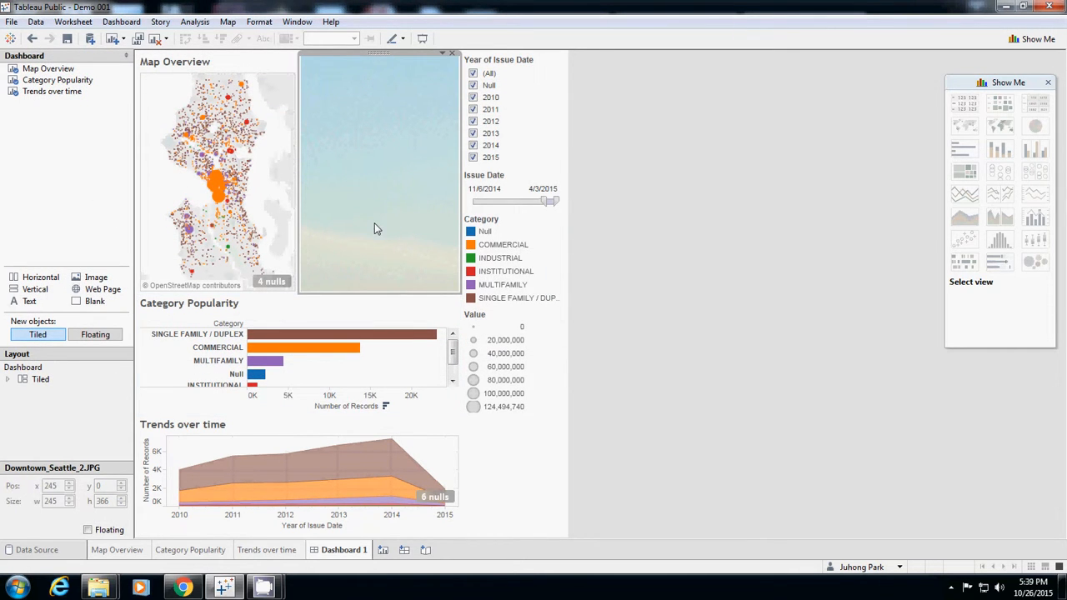
pyautogui.moveTo(350, 51)
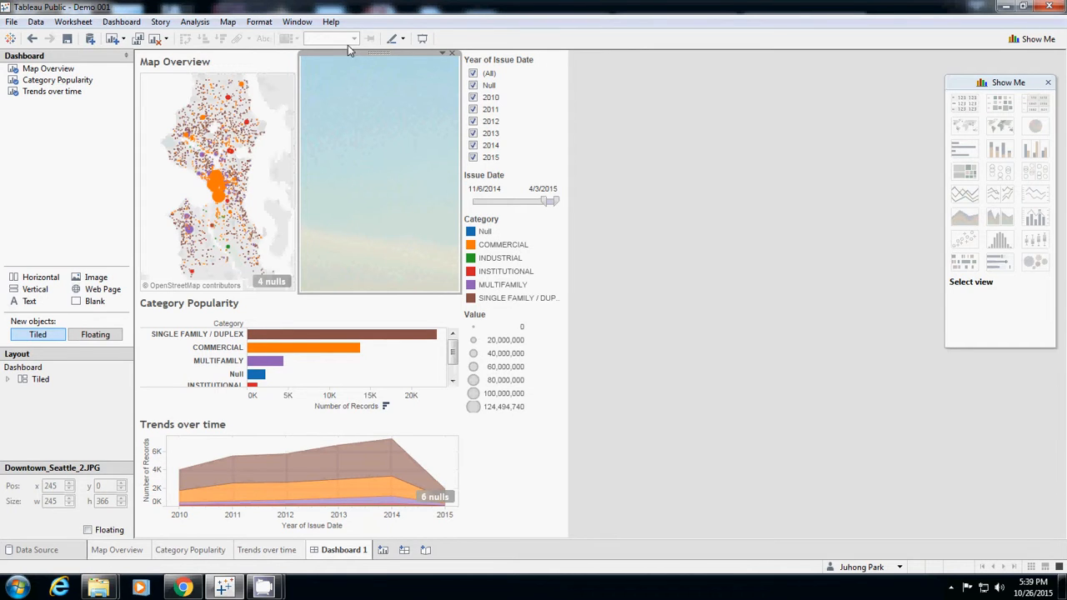
pyautogui.moveTo(392, 173)
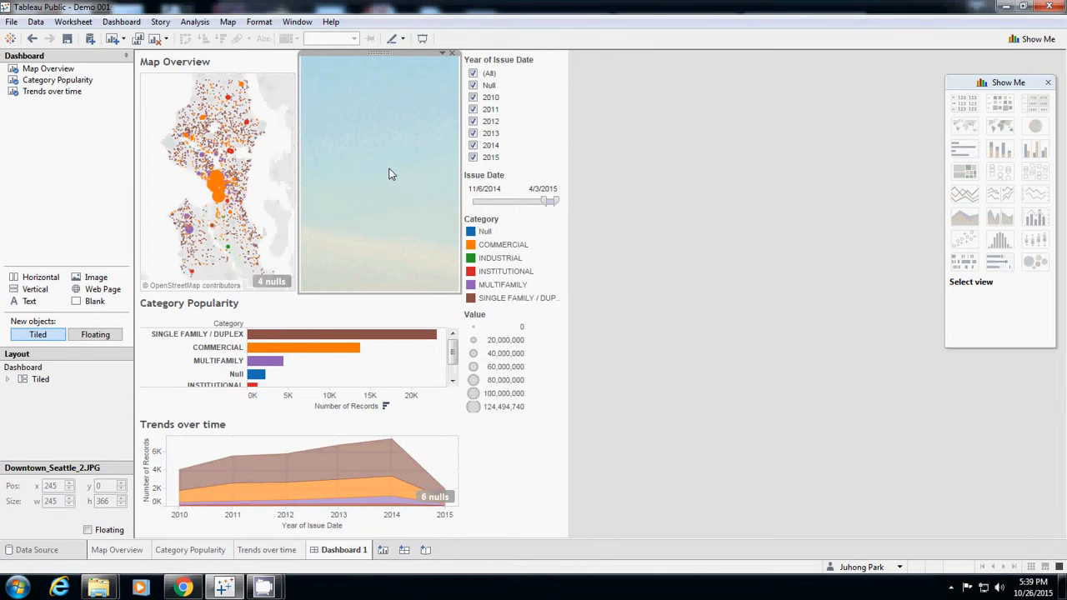
pyautogui.moveTo(379, 176)
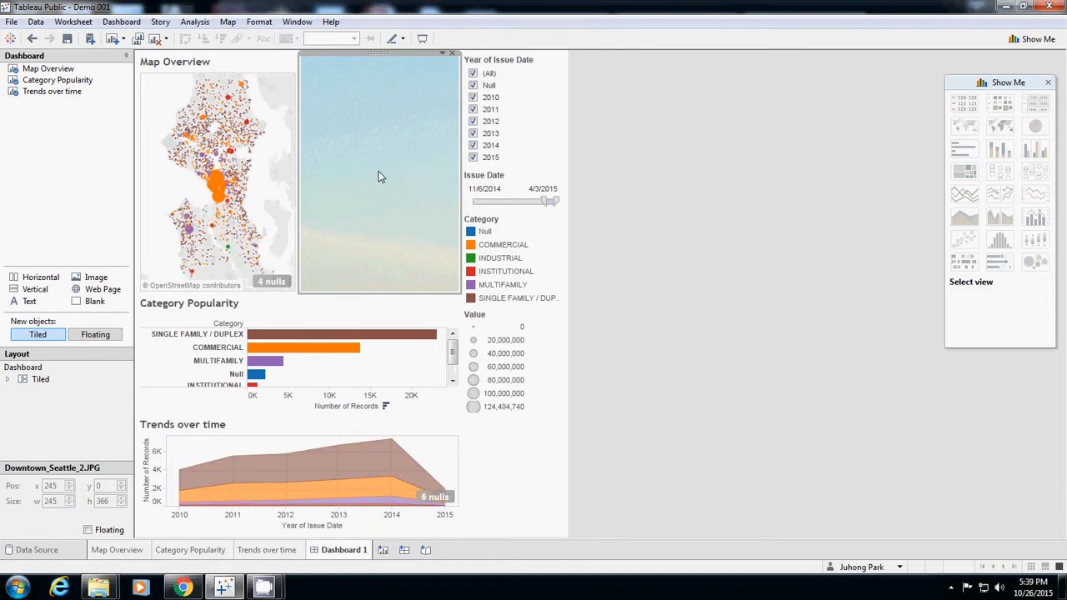
pyautogui.moveTo(385, 170)
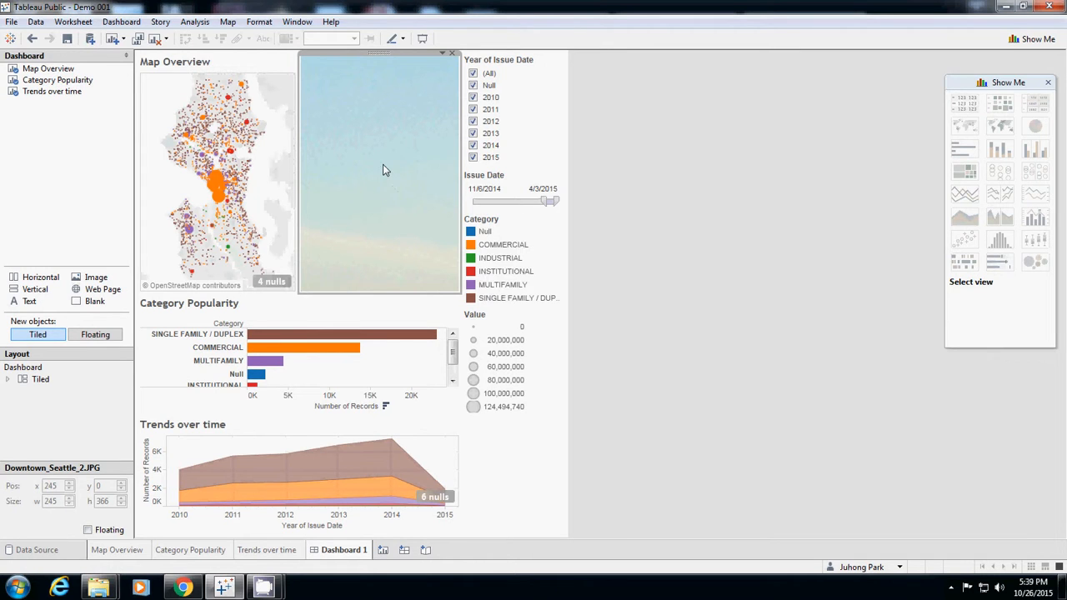
# Set the downtown Seattle photo tile to Fit Image
pyautogui.rightClick(382, 171)
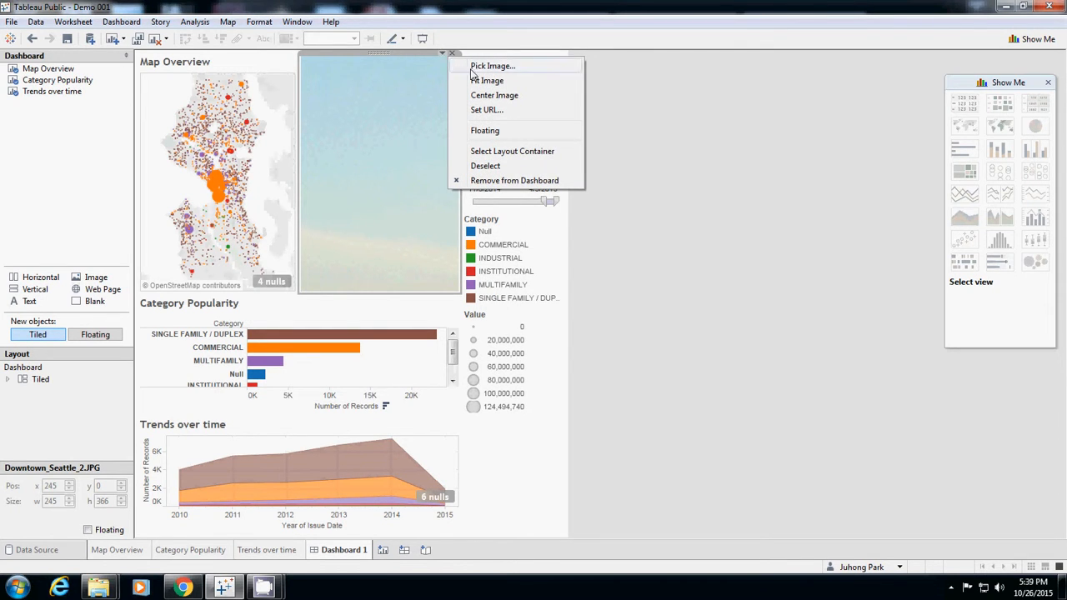
pyautogui.click(488, 80)
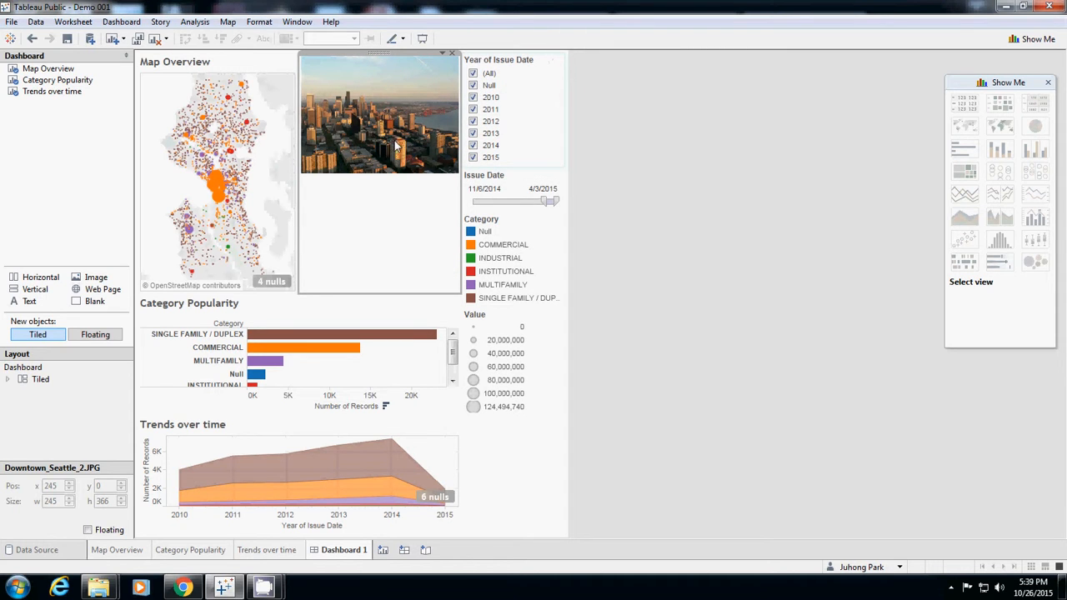
pyautogui.moveTo(362, 133)
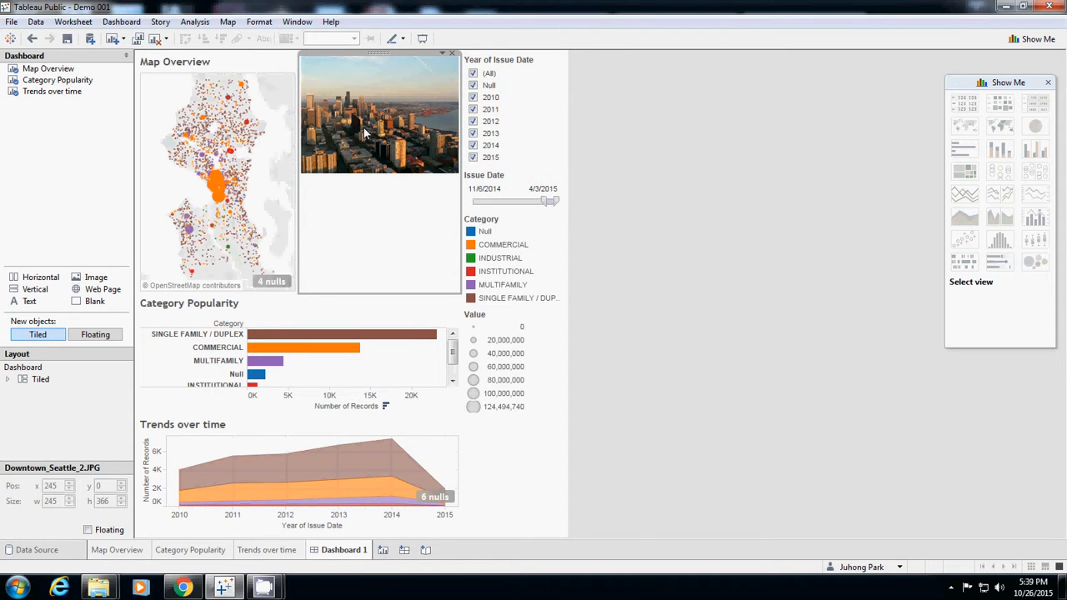
pyautogui.moveTo(362, 77)
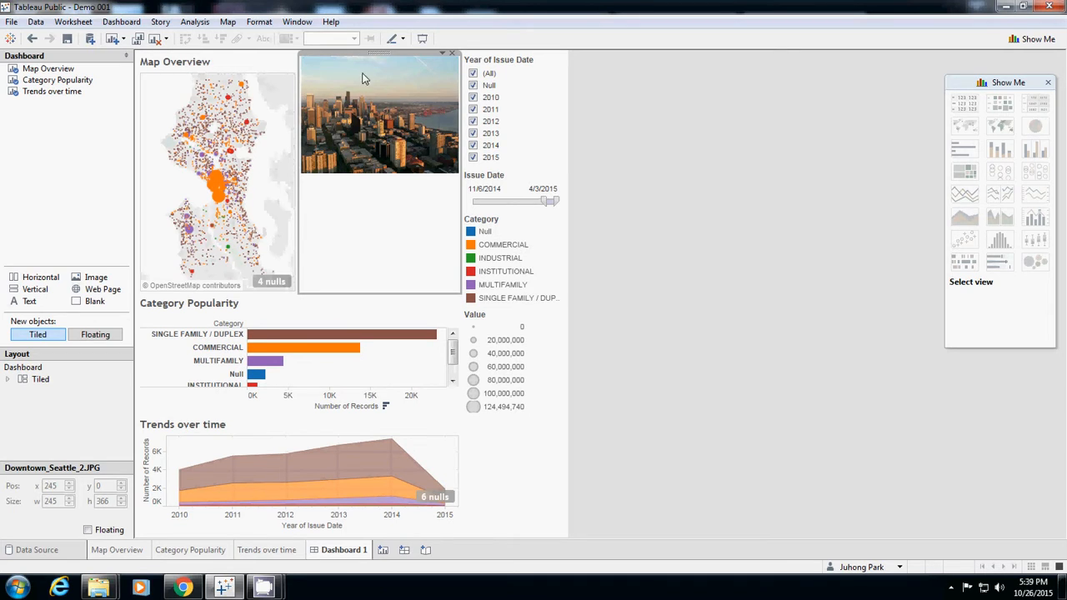
pyautogui.moveTo(368, 123)
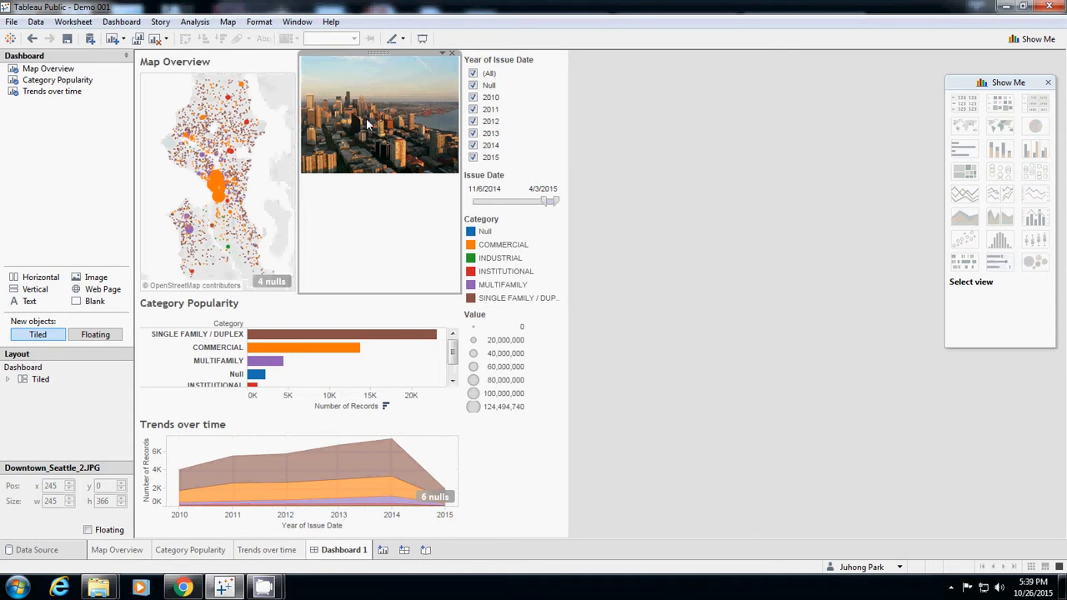
pyautogui.moveTo(302, 256)
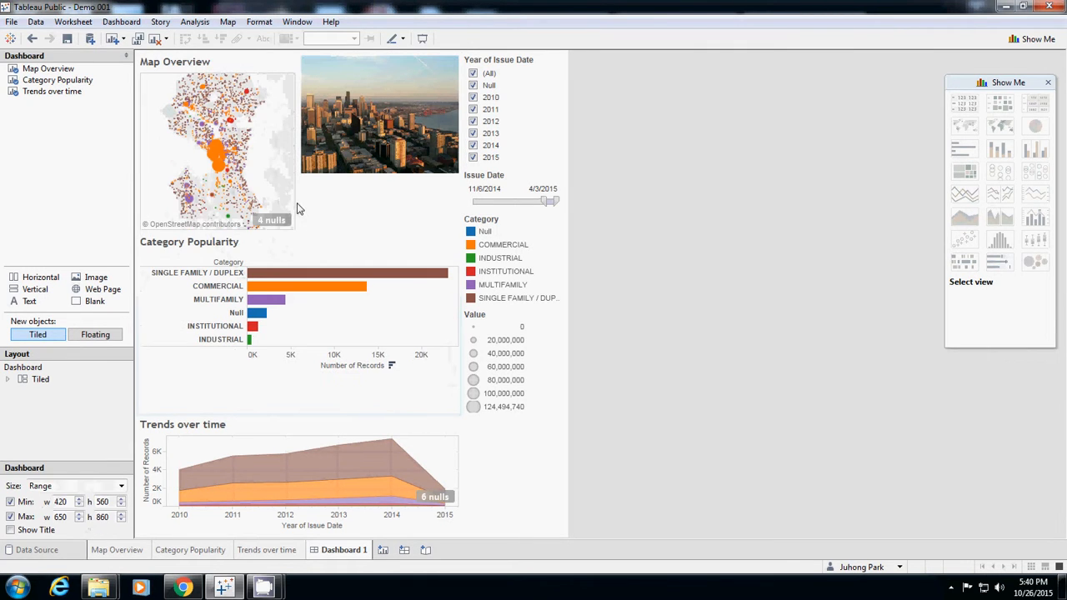
# Widen the skyline photo tile toward the map, narrowing Map Overview, then deselect
pyautogui.click(217, 141)
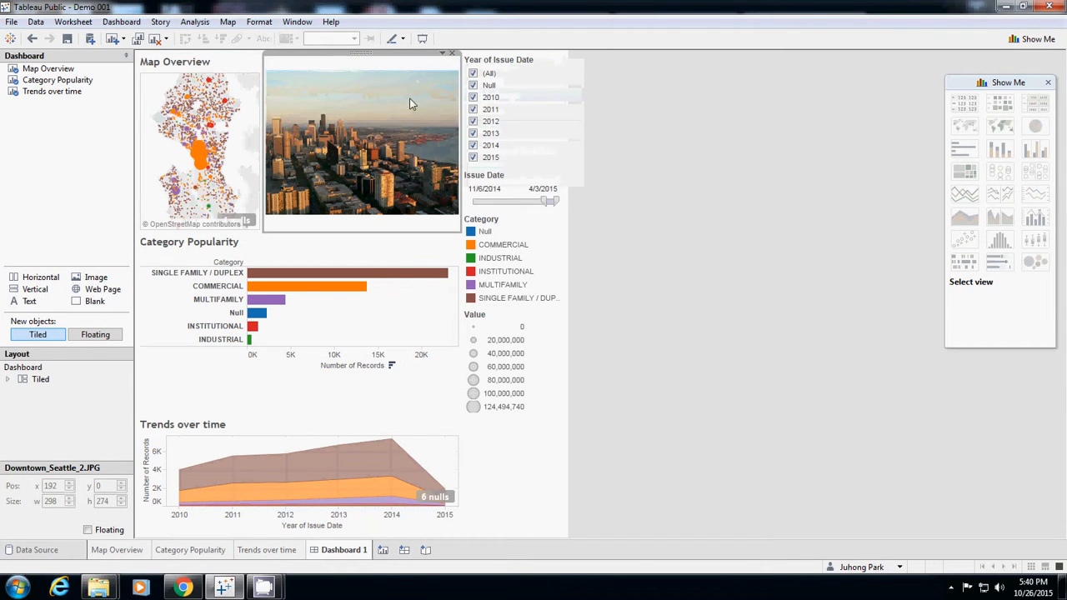
pyautogui.click(227, 133)
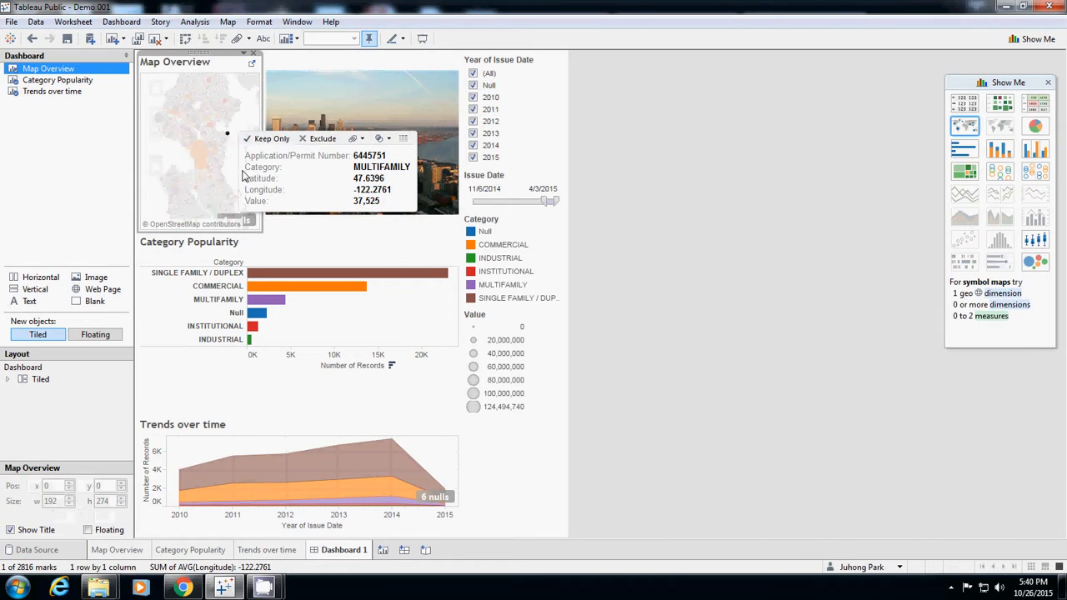
pyautogui.click(626, 250)
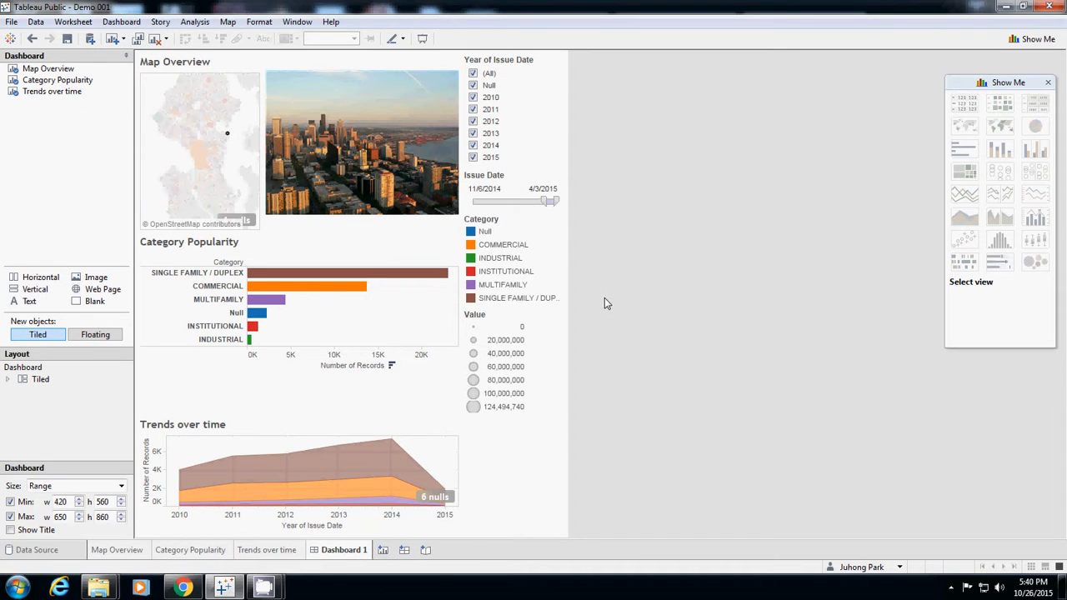
pyautogui.click(12, 22)
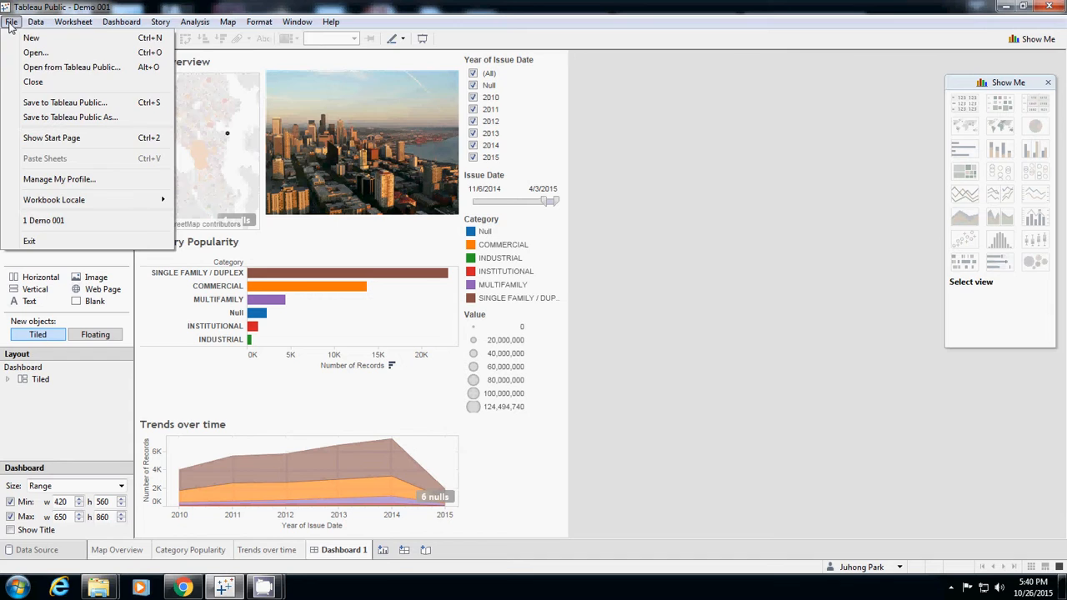
pyautogui.click(72, 22)
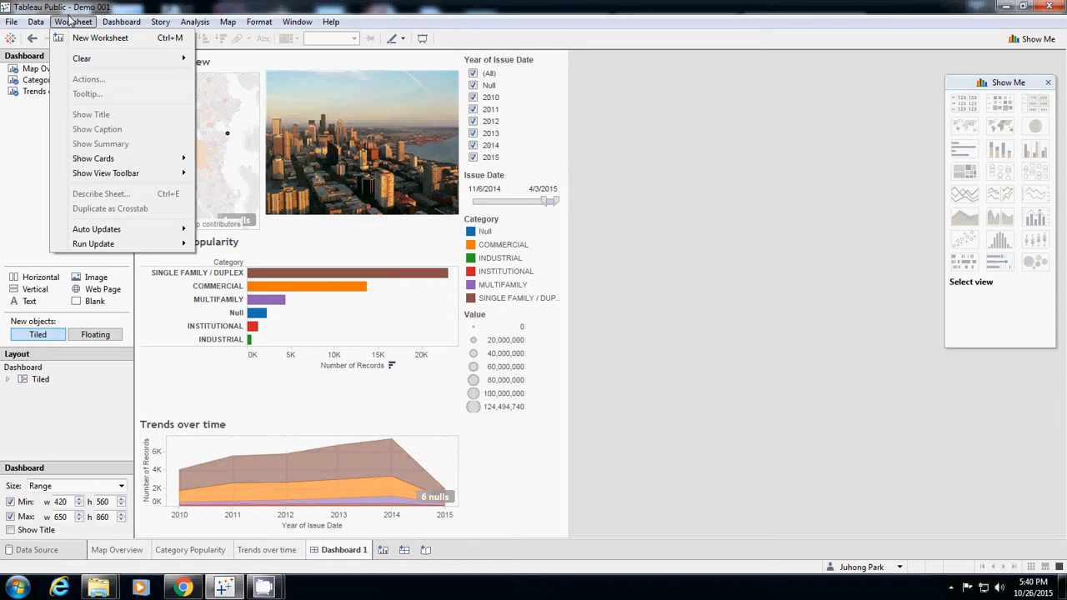
pyautogui.click(120, 22)
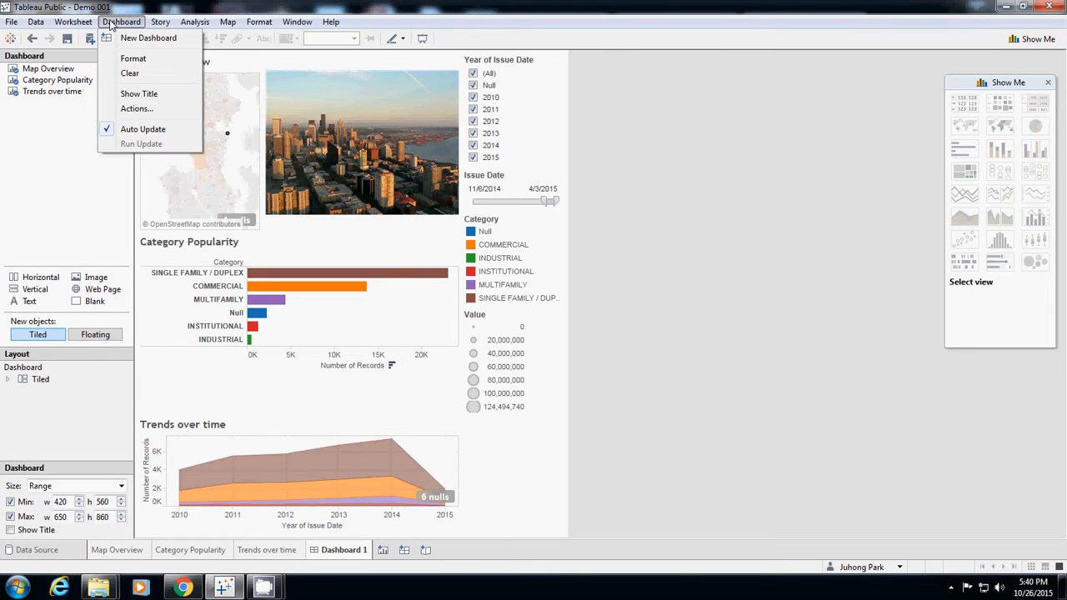
pyautogui.click(160, 22)
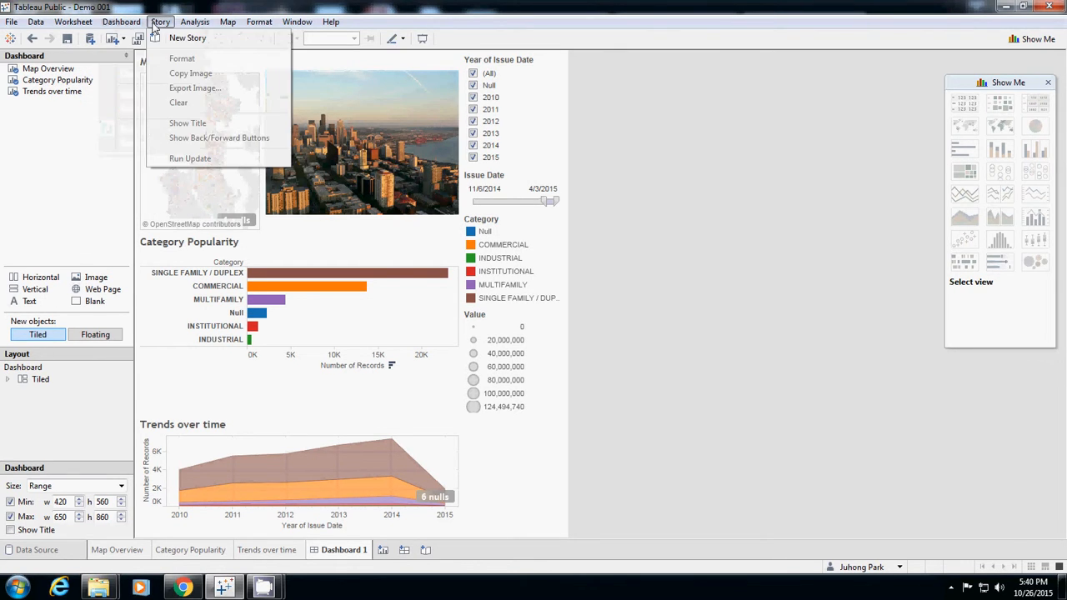
pyautogui.click(228, 22)
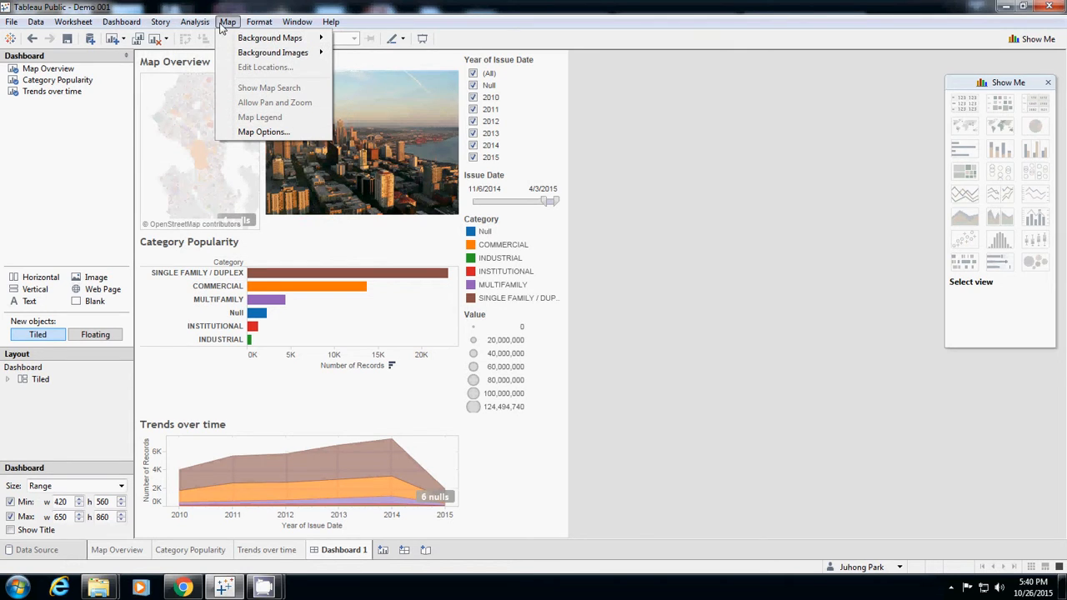
pyautogui.click(259, 21)
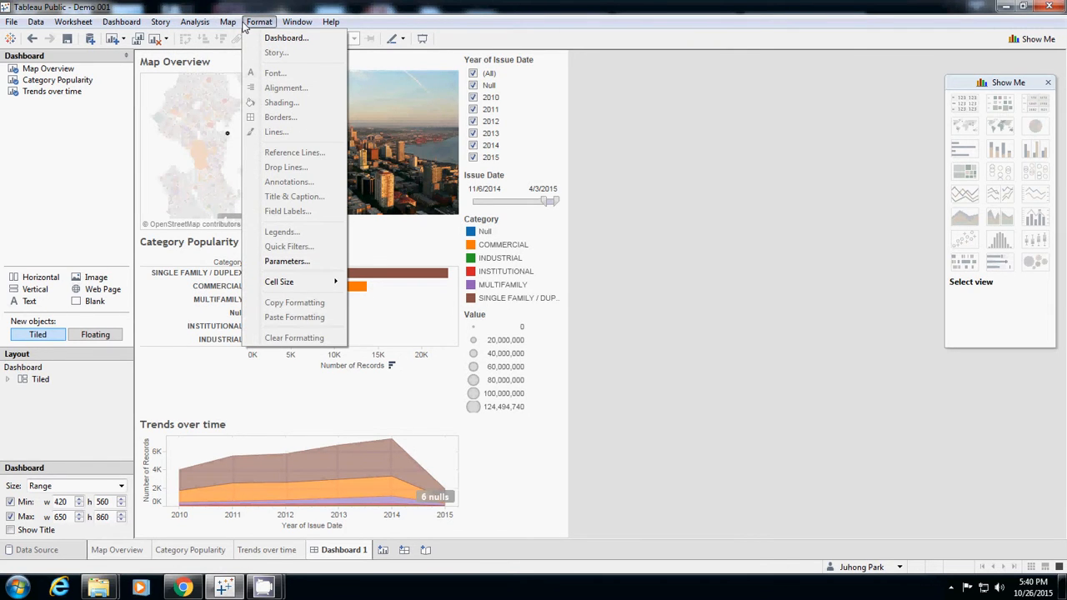
pyautogui.click(653, 264)
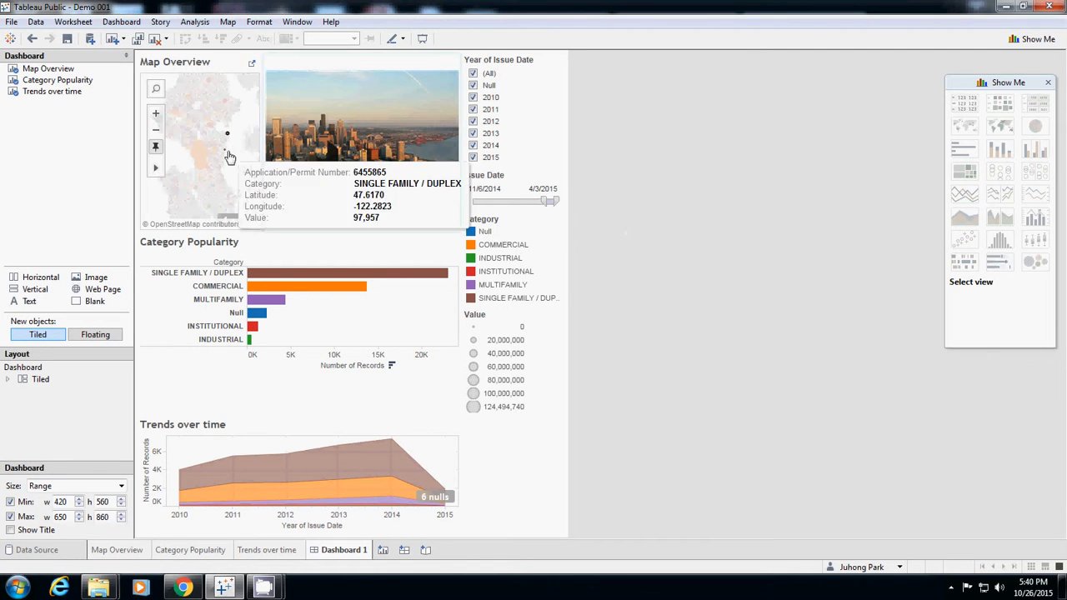
# Select the map on the dashboard to reach its Map Overview sheet
pyautogui.click(199, 146)
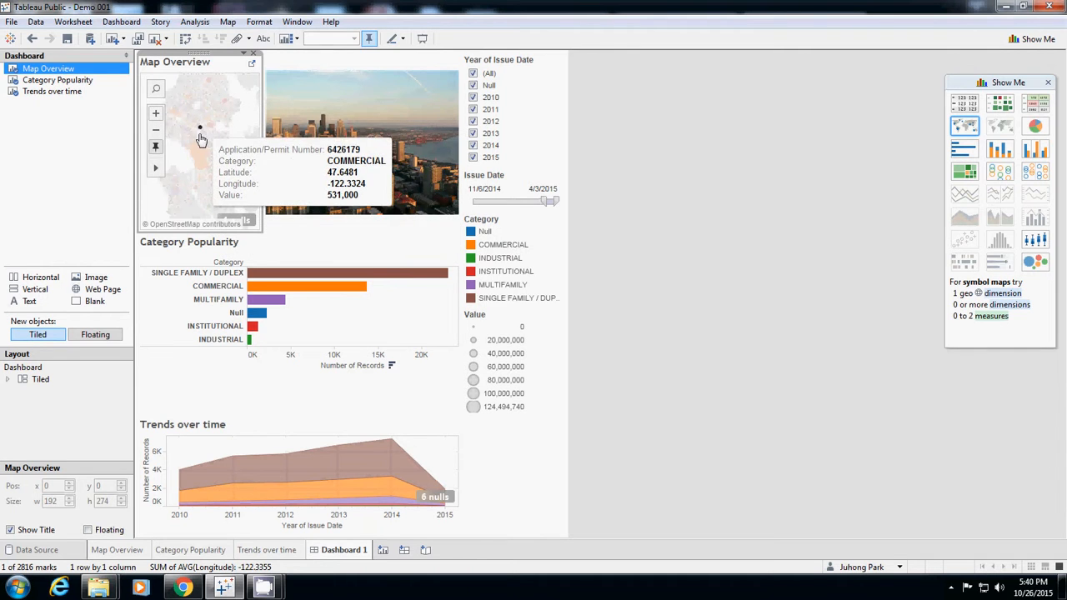
pyautogui.moveTo(185, 203)
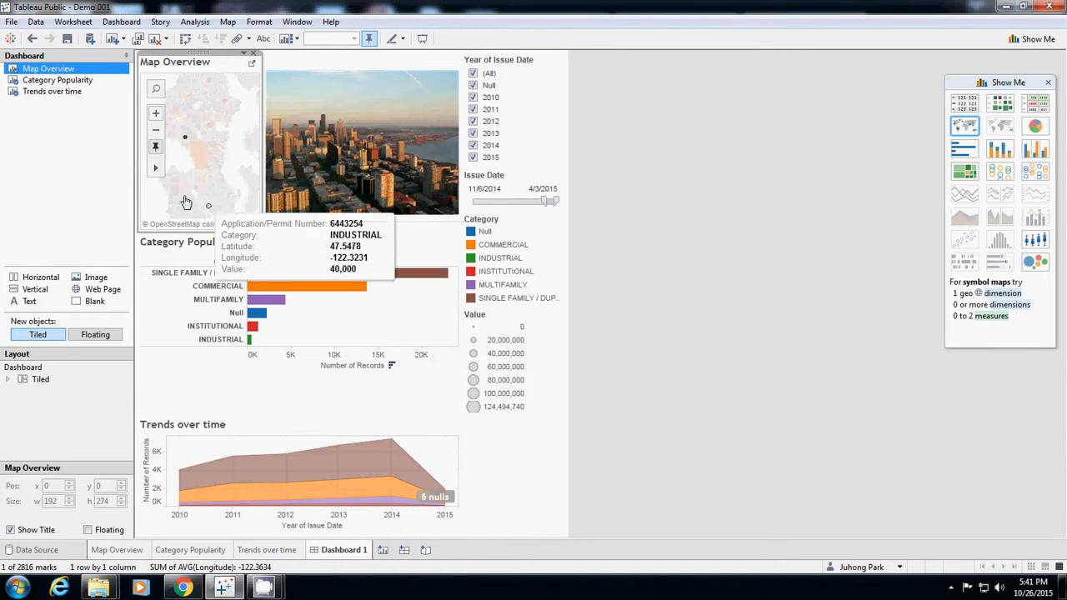
pyautogui.moveTo(196, 319)
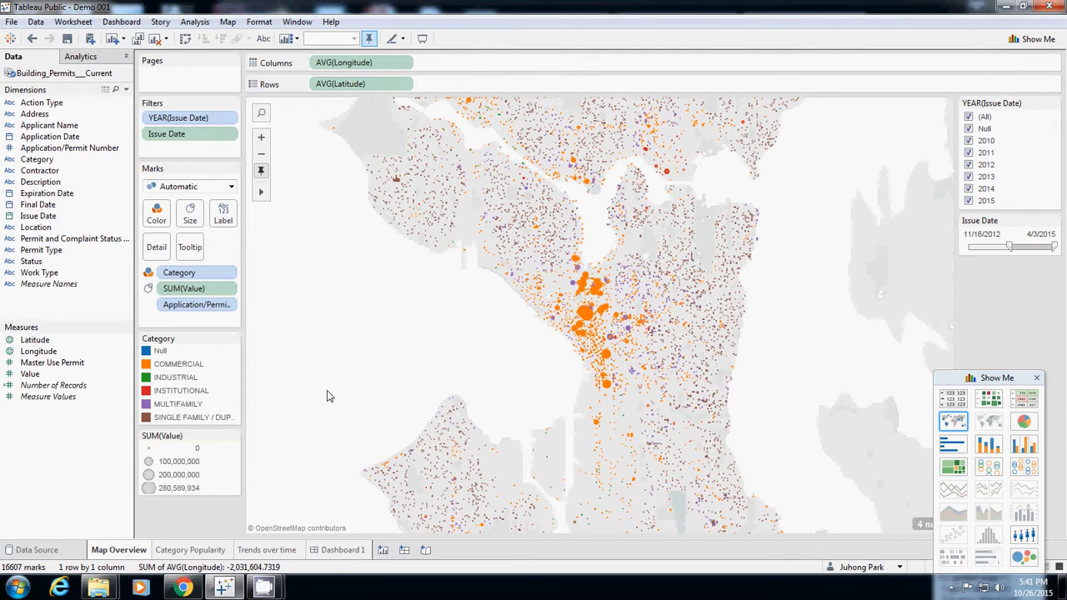
# Drag the Issue Date slider handles to span 12/18/2012 through 9/2/2014
pyautogui.click(343, 549)
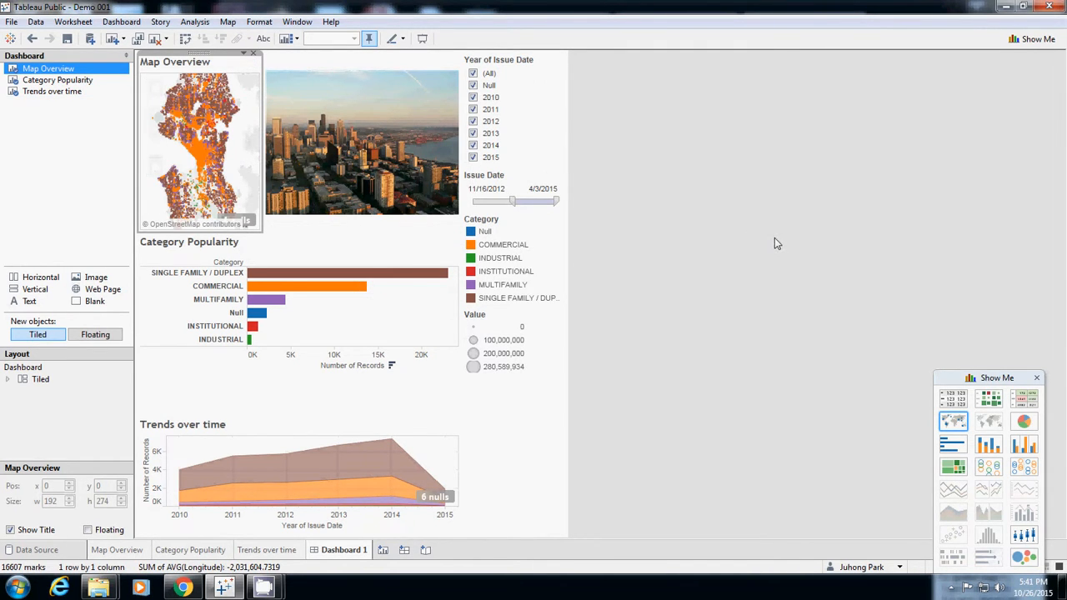
pyautogui.moveTo(573, 400)
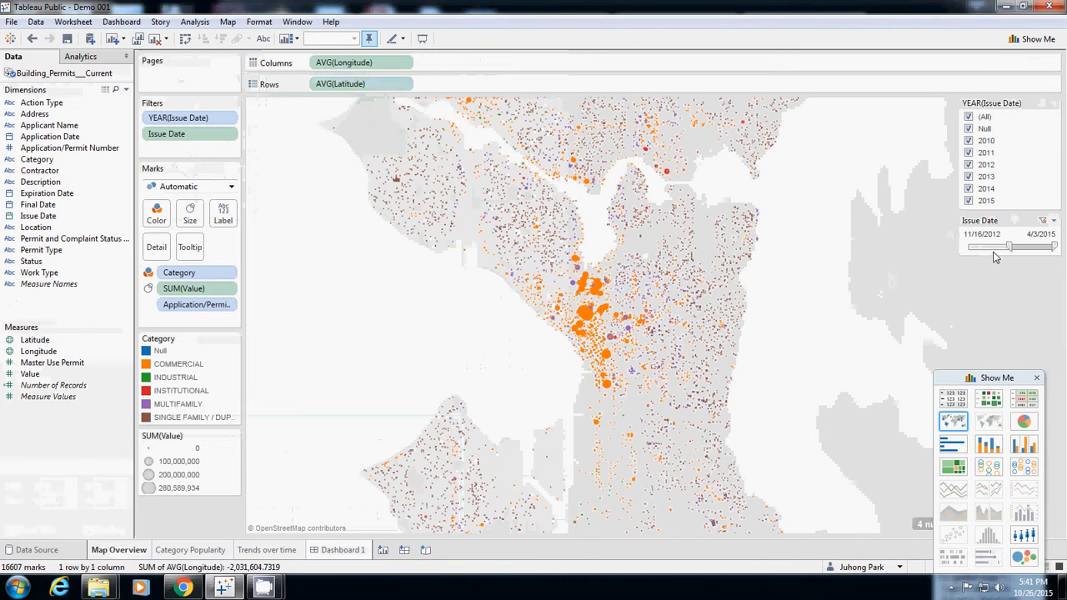
pyautogui.moveTo(1012, 246); pyautogui.dragTo(1004, 246)
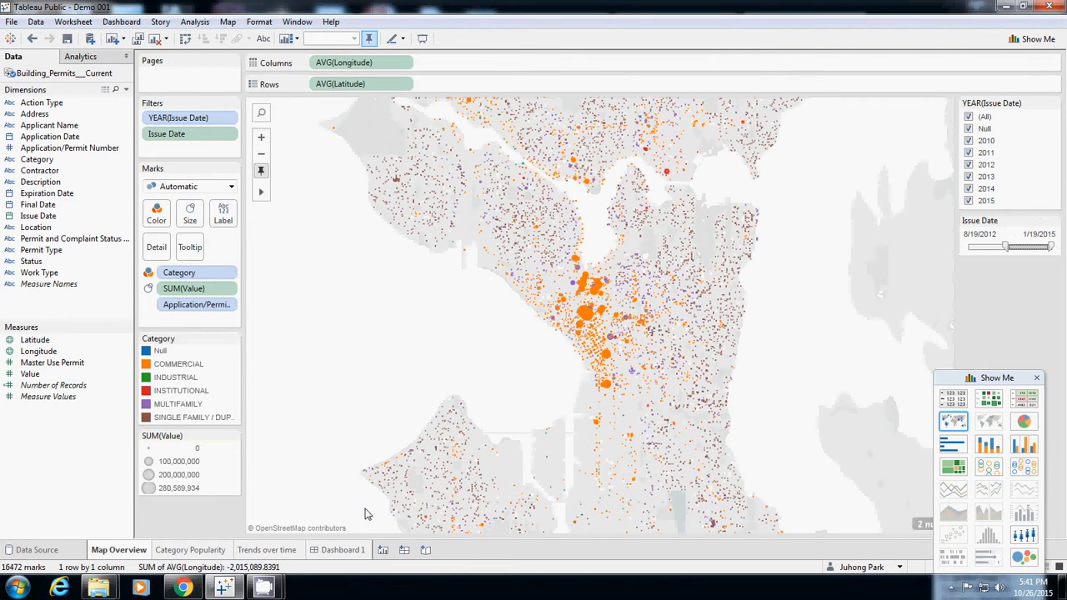
pyautogui.click(342, 550)
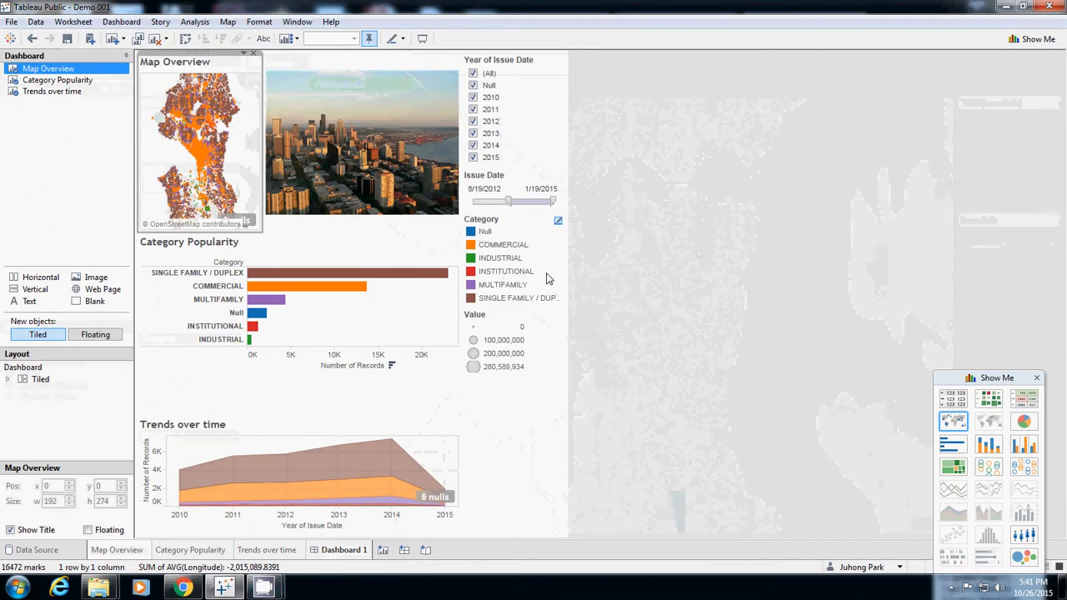
pyautogui.moveTo(504, 201); pyautogui.dragTo(523, 201)
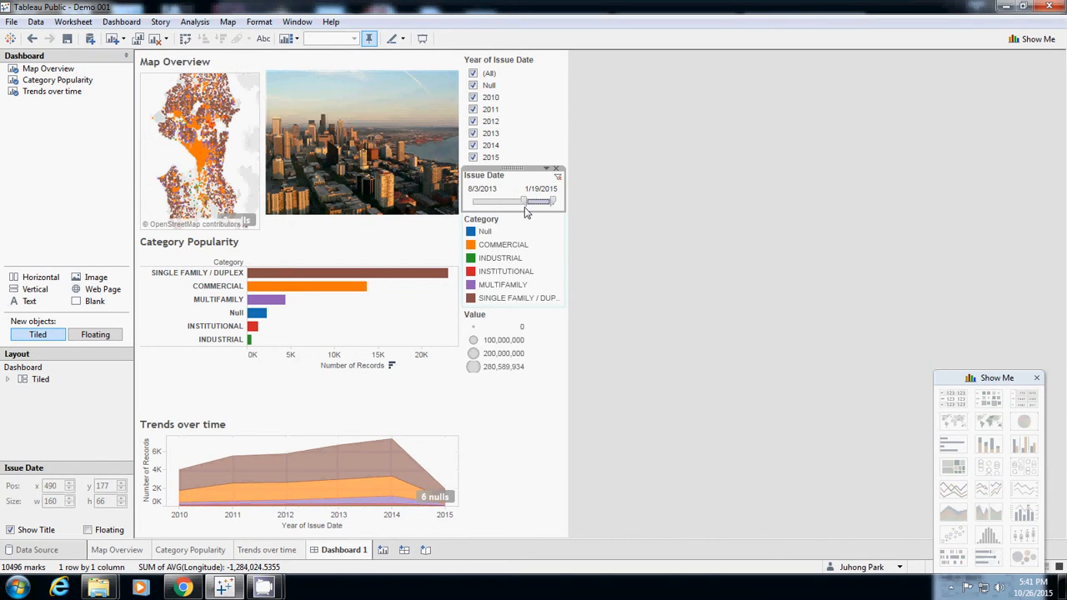
pyautogui.moveTo(524, 201); pyautogui.dragTo(540, 201)
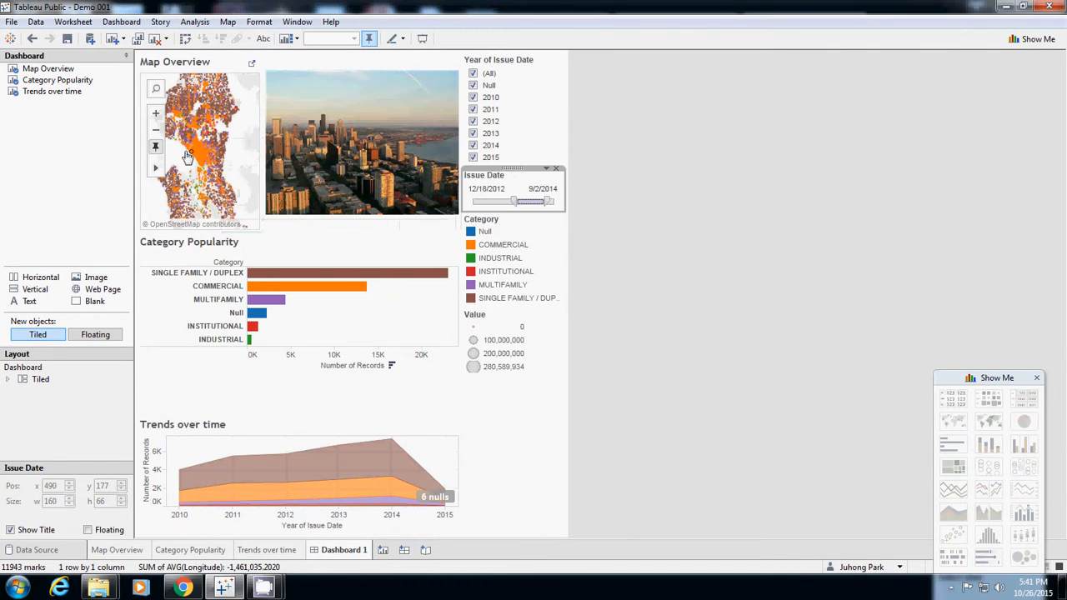
pyautogui.moveTo(206, 133)
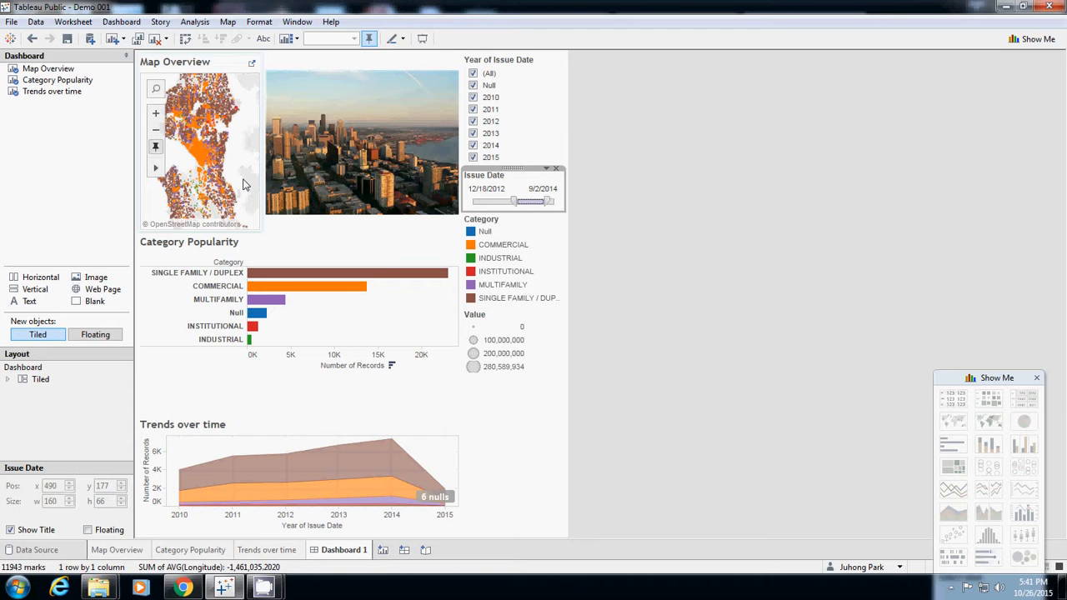
pyautogui.click(490, 187)
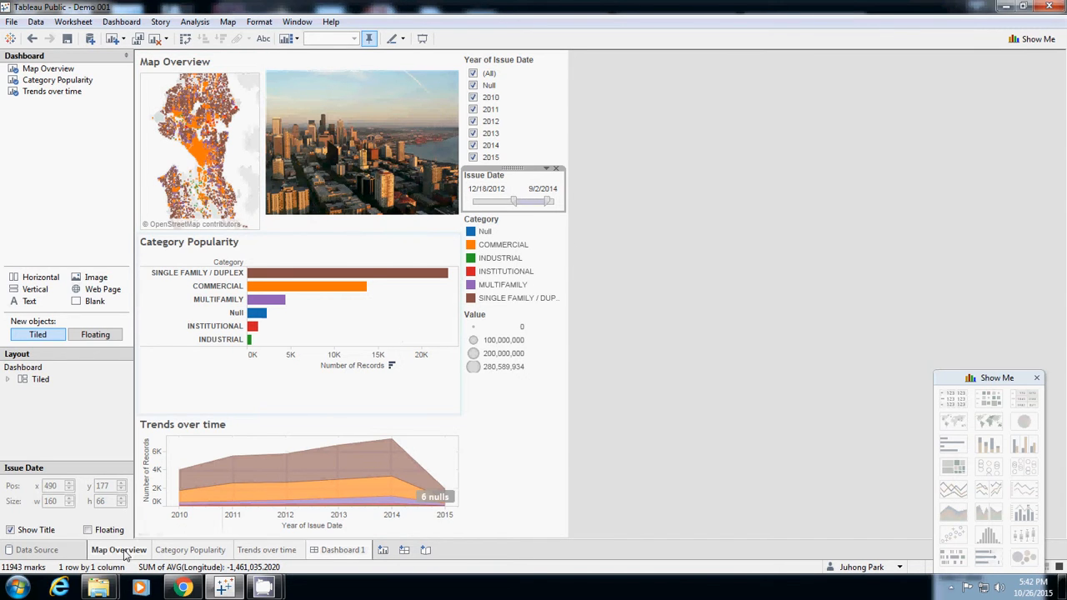
pyautogui.click(119, 549)
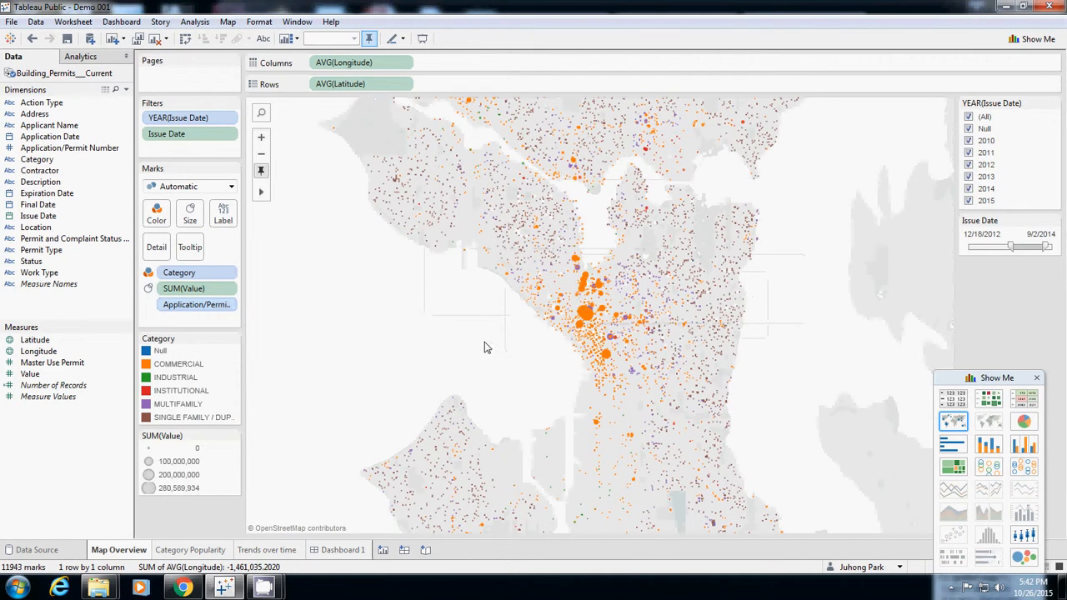
pyautogui.click(341, 549)
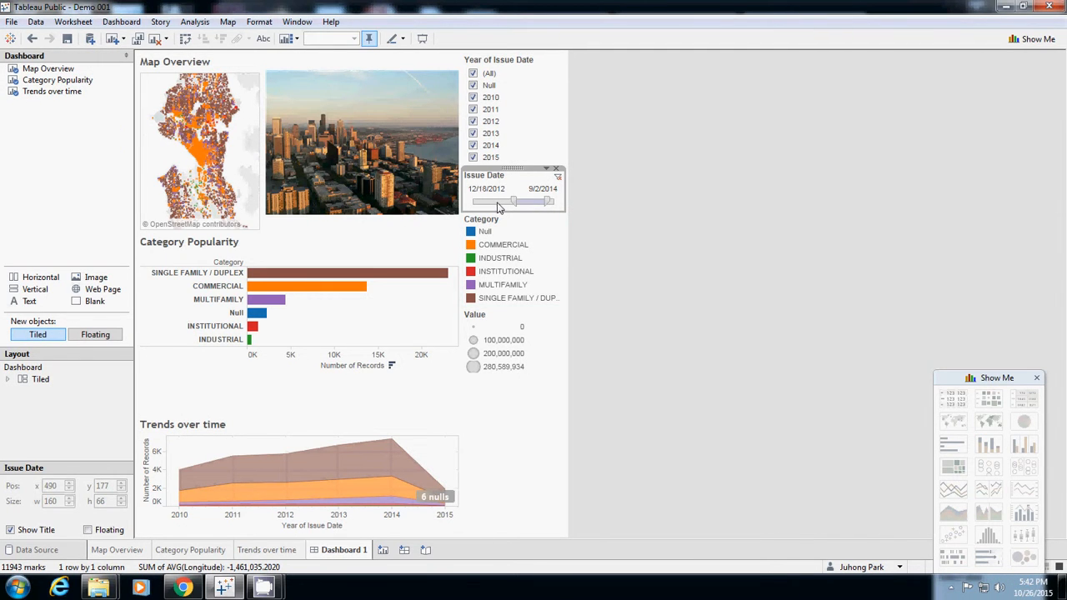
pyautogui.moveTo(536, 183)
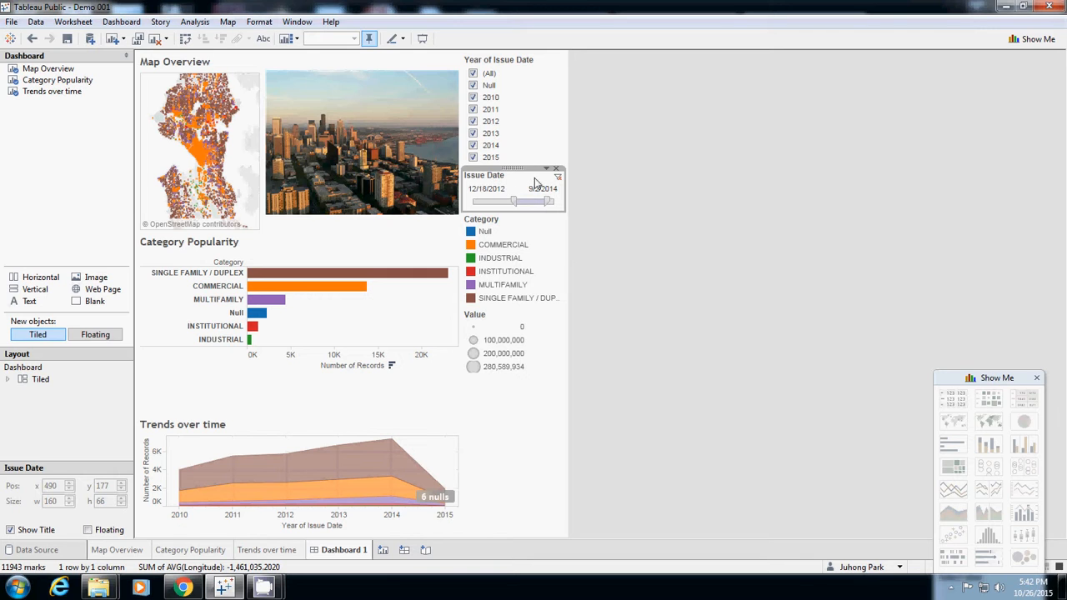
pyautogui.click(546, 169)
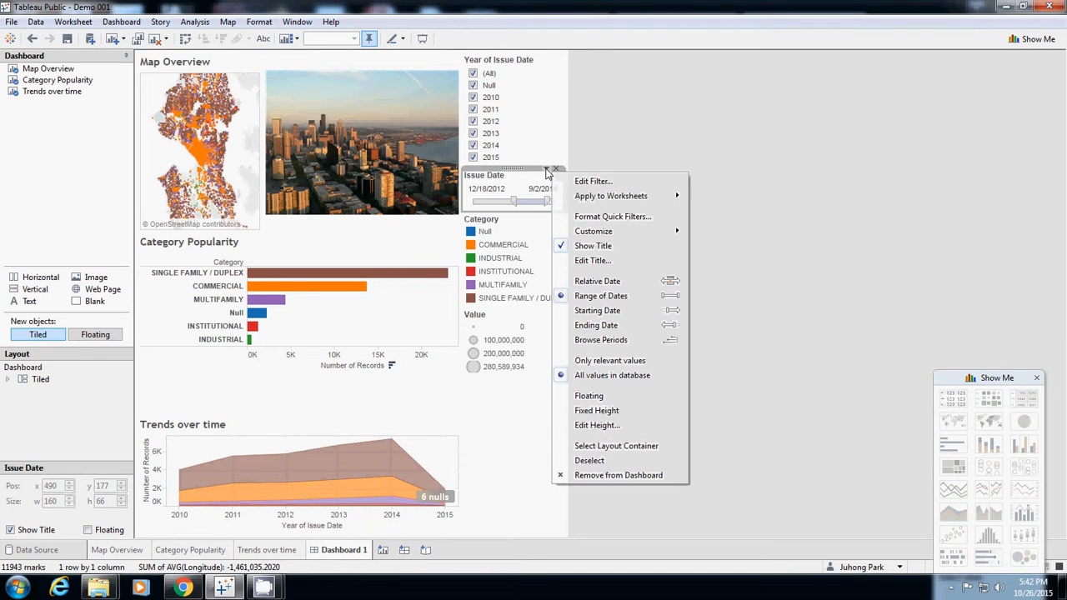
pyautogui.moveTo(611, 196)
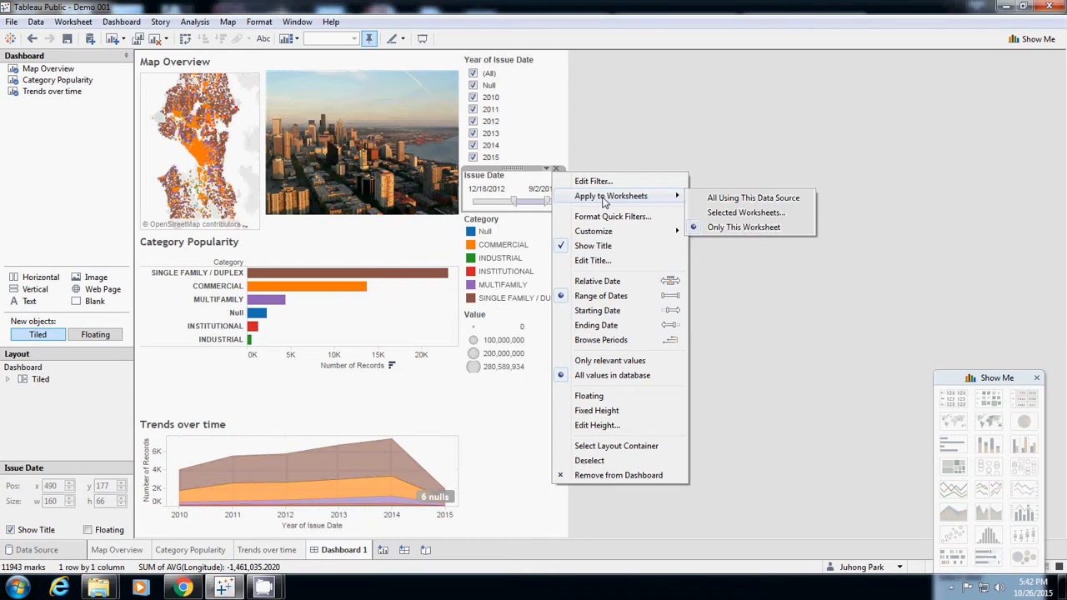
pyautogui.moveTo(733, 198)
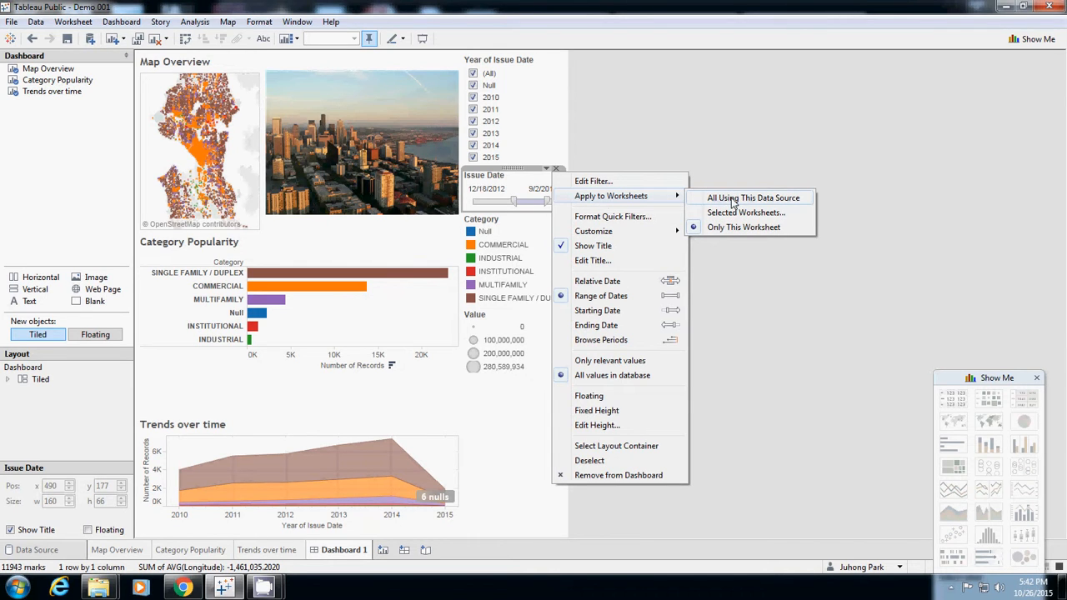
# Apply the Issue Date filter to all worksheets using this data source
pyautogui.click(753, 197)
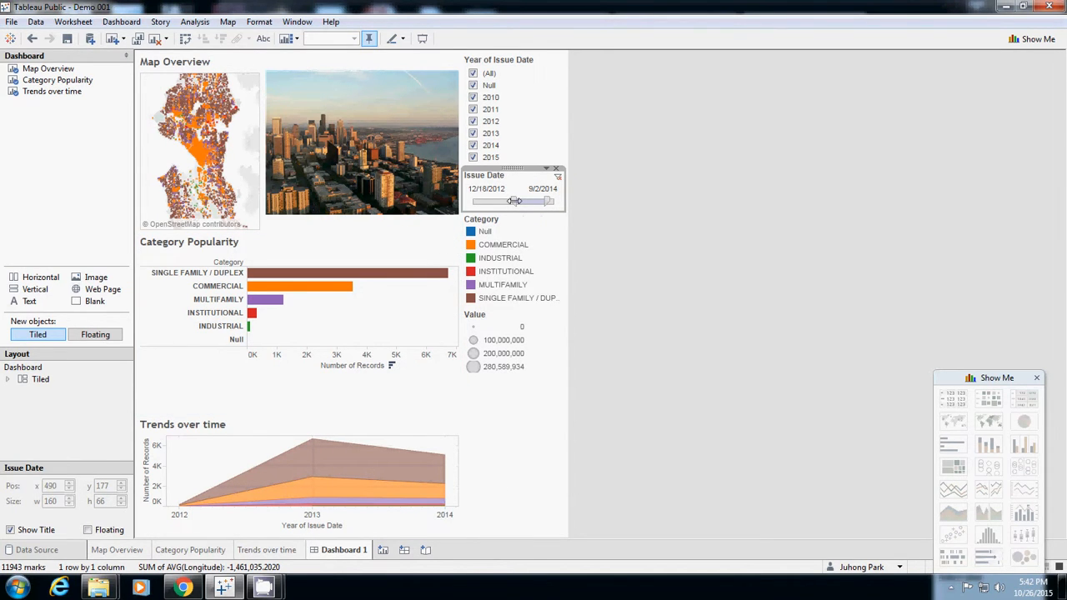
# Try several Issue Date spans, finishing at 11/17/2012 through 8/18/2014
pyautogui.moveTo(517, 201); pyautogui.dragTo(504, 201)
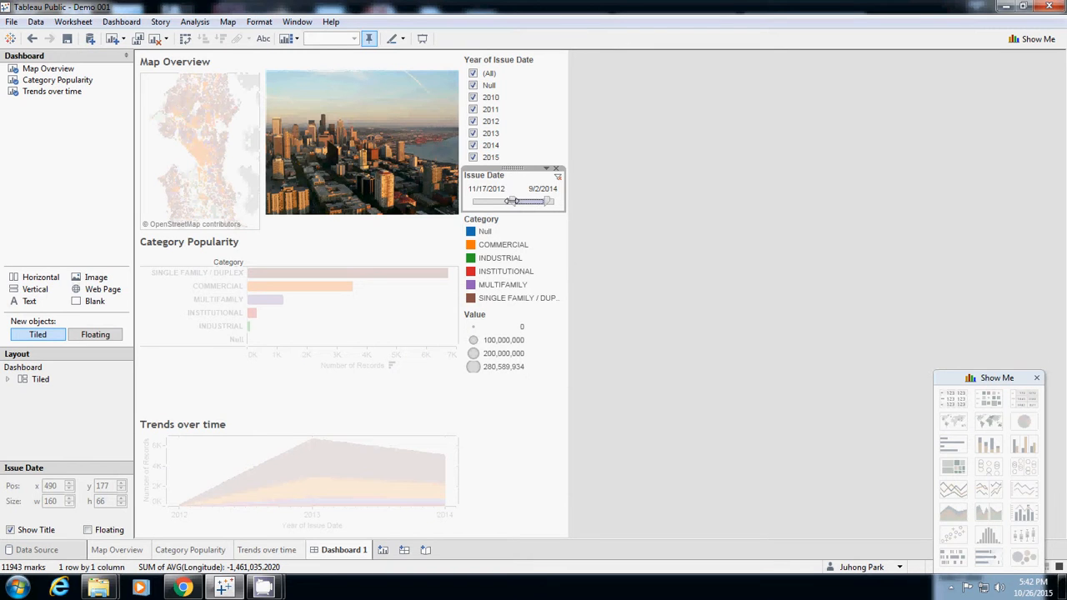
pyautogui.moveTo(512, 201); pyautogui.dragTo(496, 201)
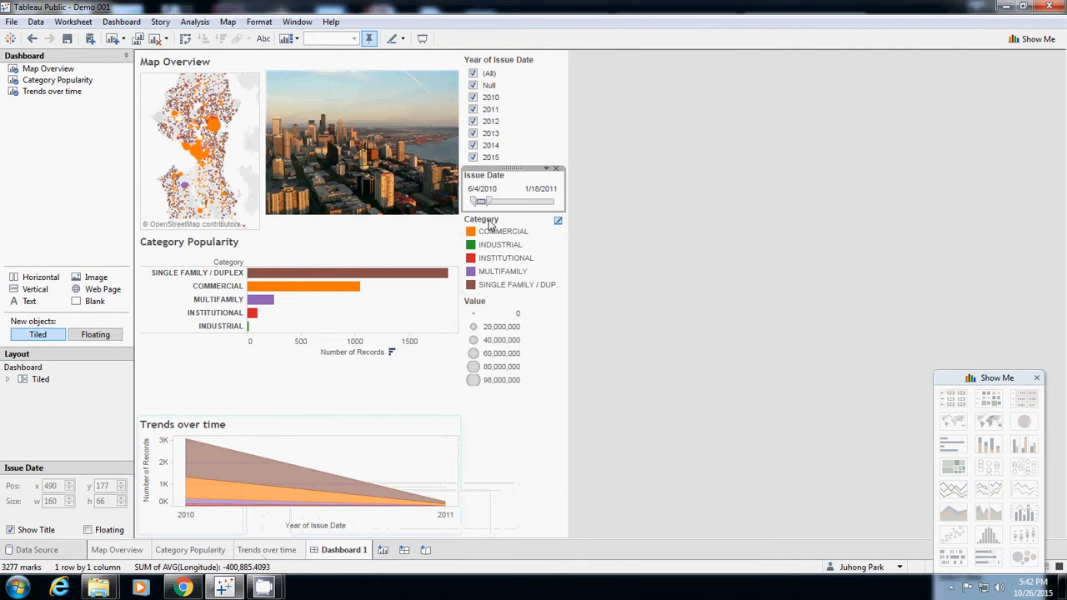
pyautogui.moveTo(487, 201); pyautogui.dragTo(521, 201)
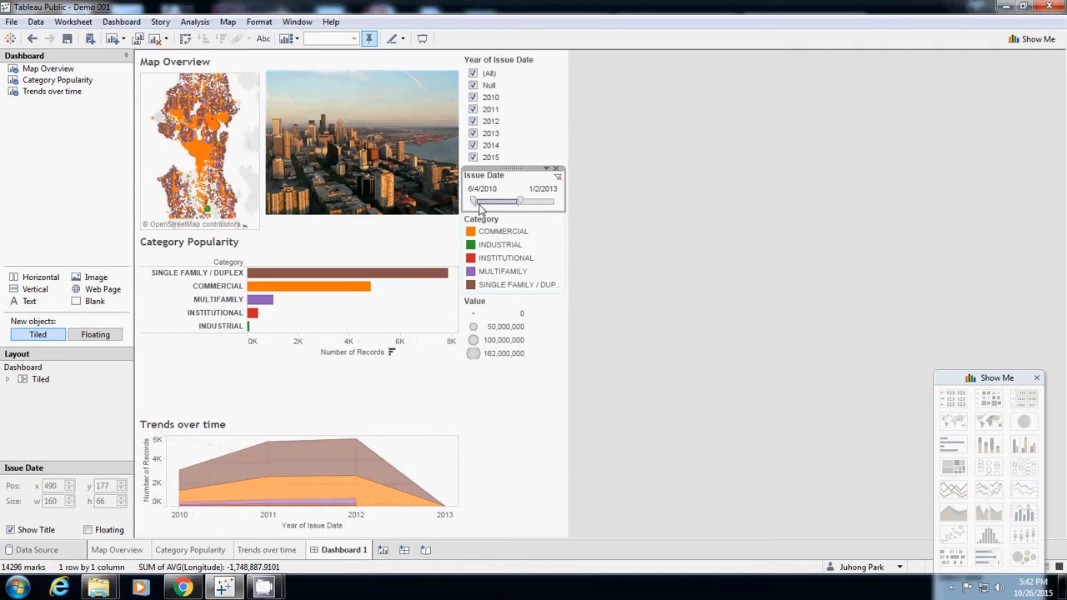
pyautogui.moveTo(477, 202); pyautogui.dragTo(509, 202)
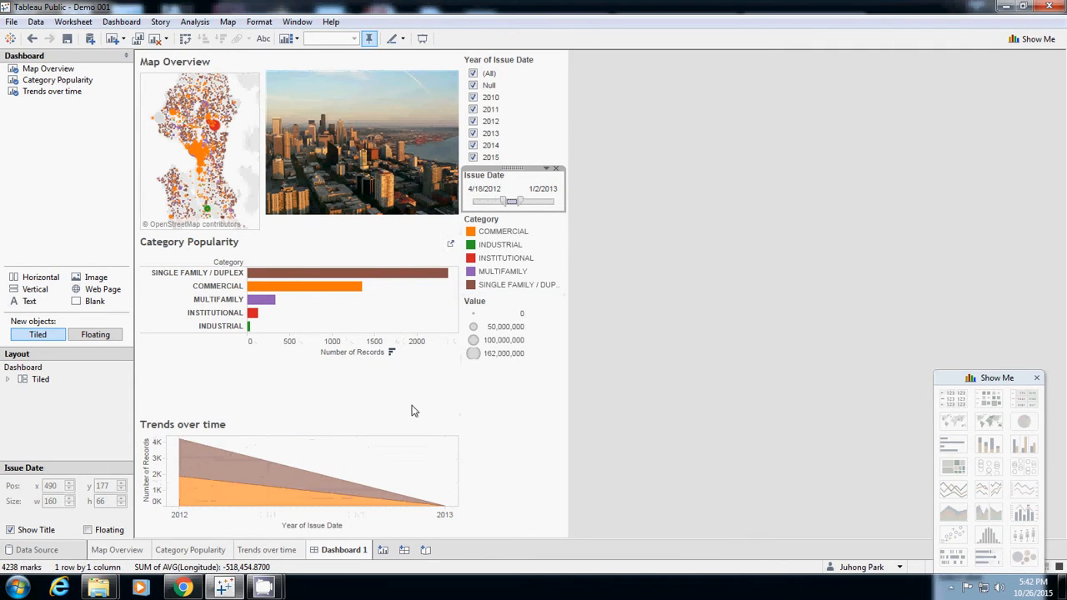
pyautogui.moveTo(521, 200); pyautogui.dragTo(538, 200)
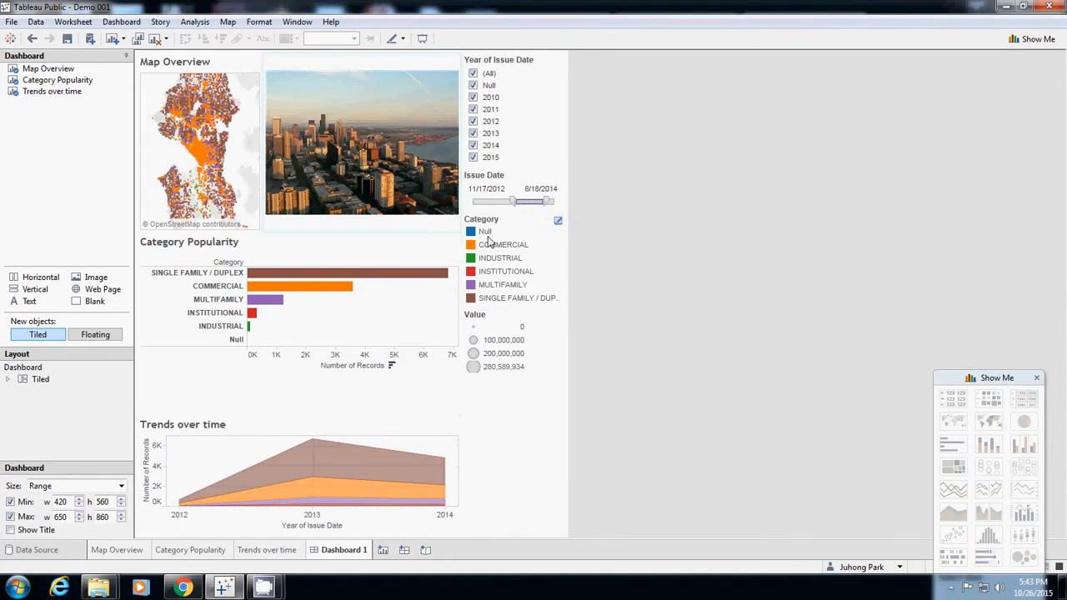
# Set the Category color legend to Floating and place it over the Category Popularity bars
pyautogui.click(513, 220)
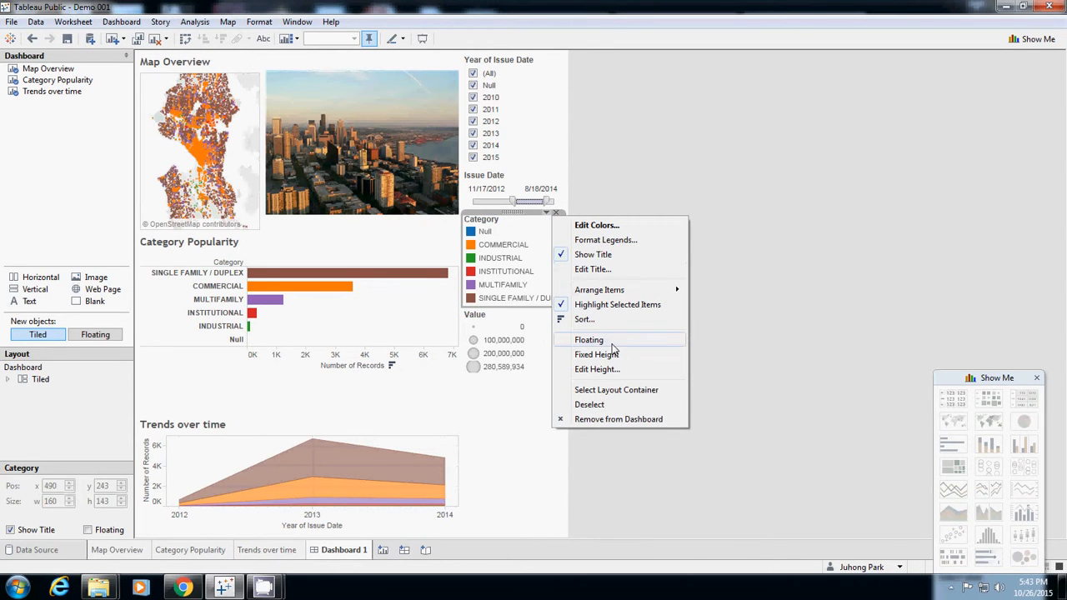
pyautogui.moveTo(596, 369)
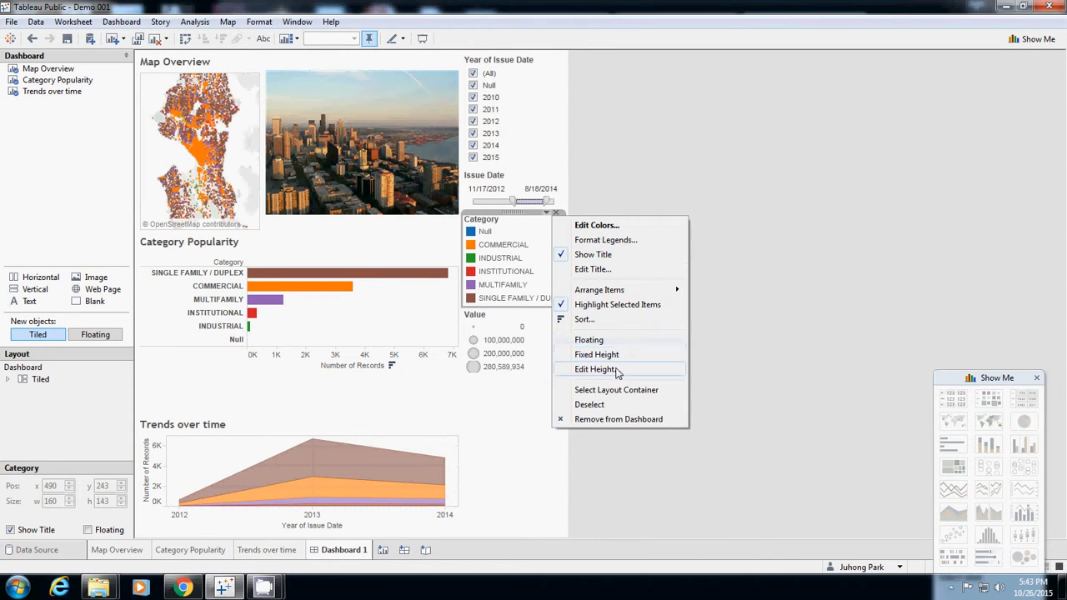
pyautogui.moveTo(588, 340)
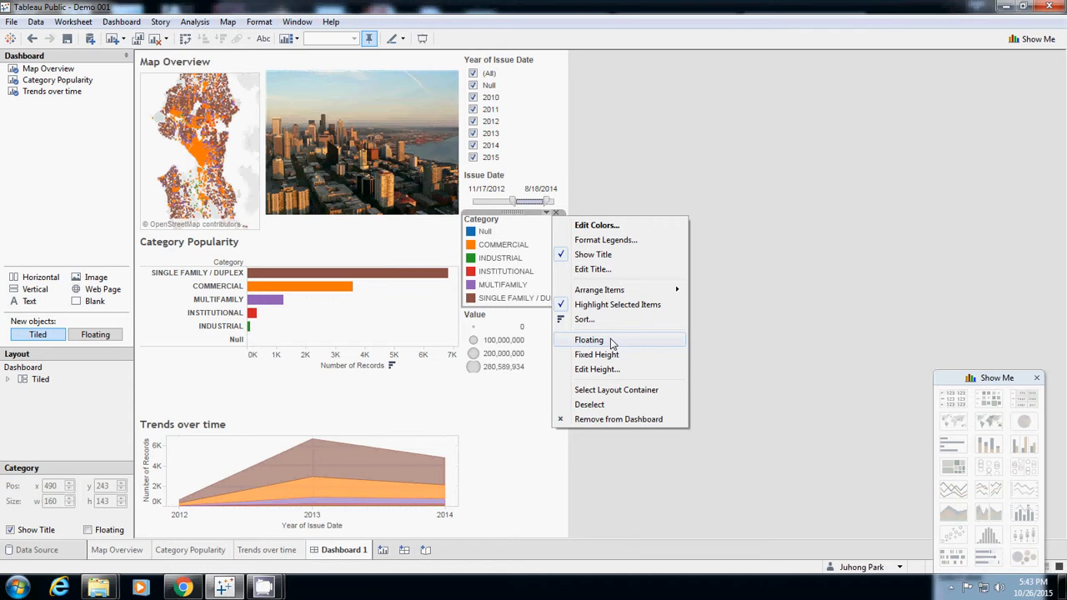
pyautogui.click(590, 339)
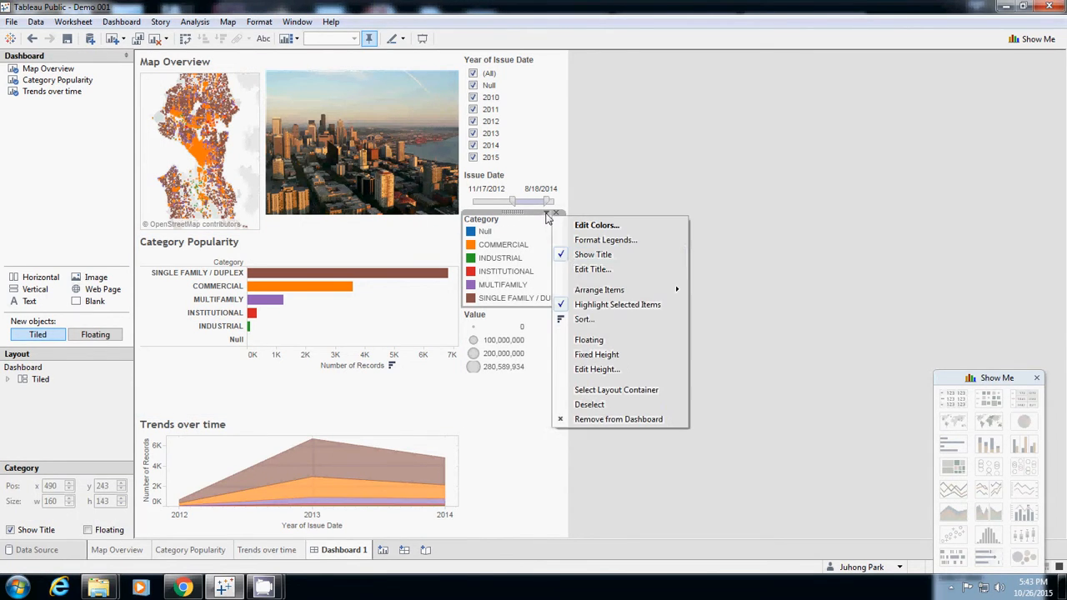
pyautogui.click(589, 339)
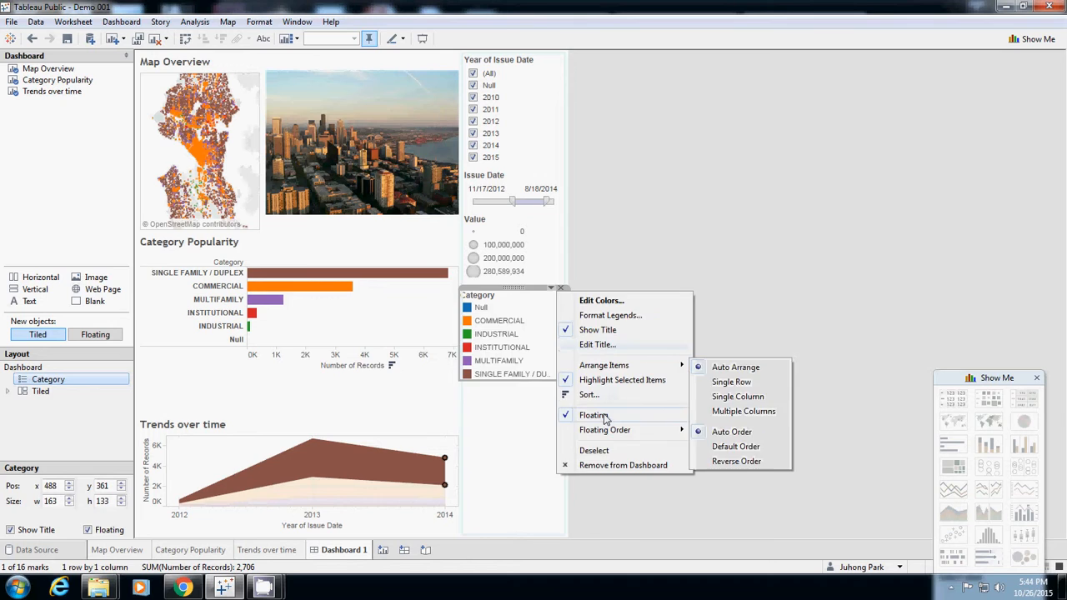
pyautogui.click(594, 415)
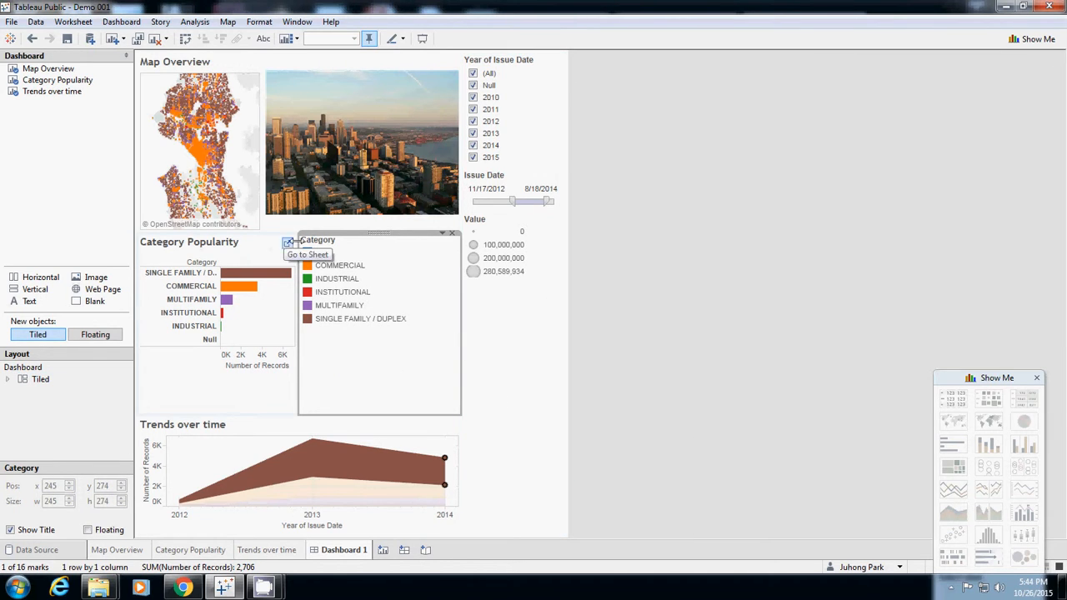